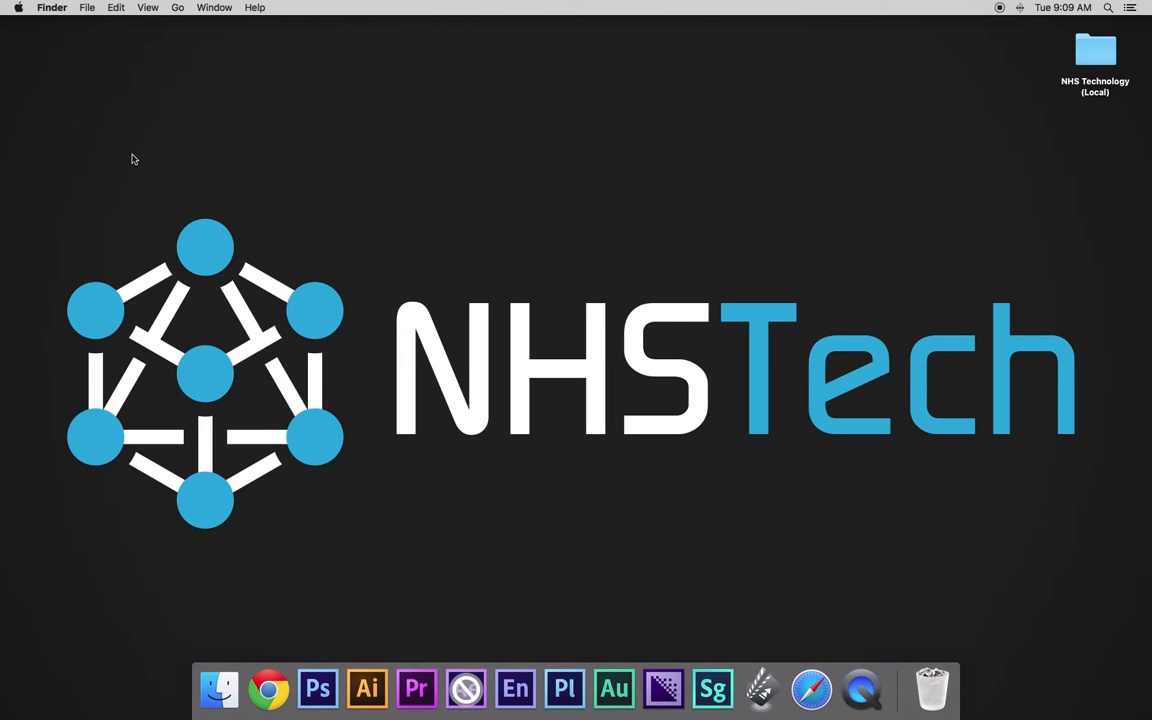
pyautogui.moveTo(169, 201)
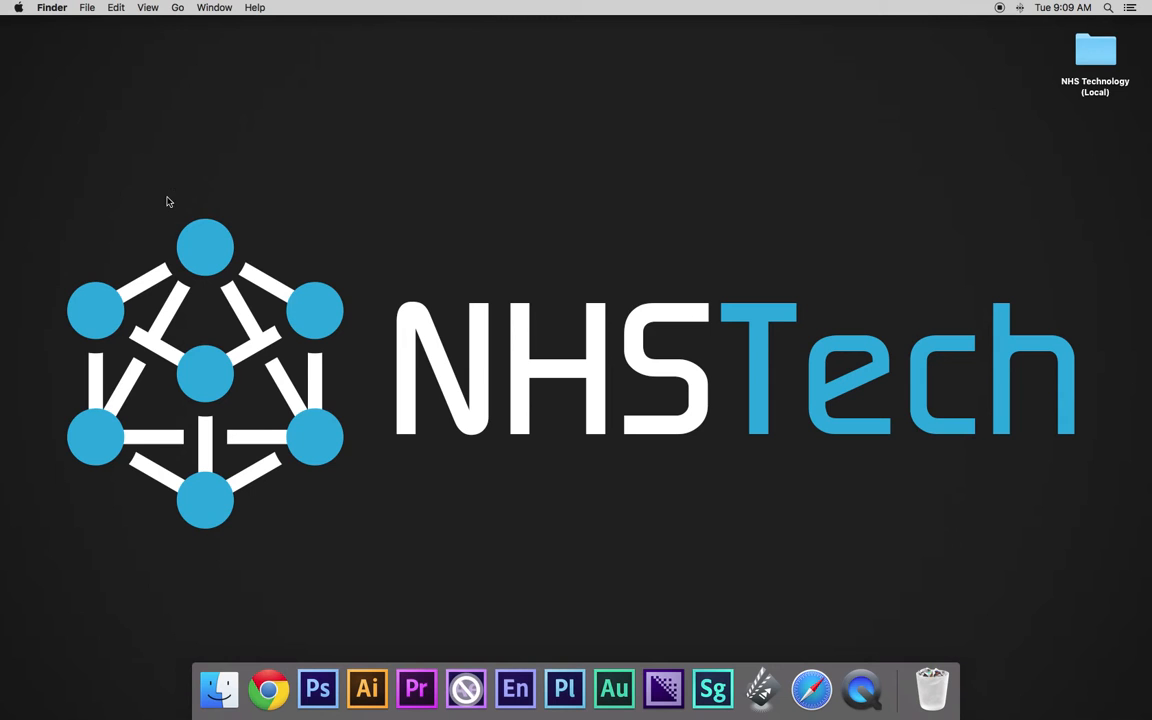
pyautogui.moveTo(416, 688)
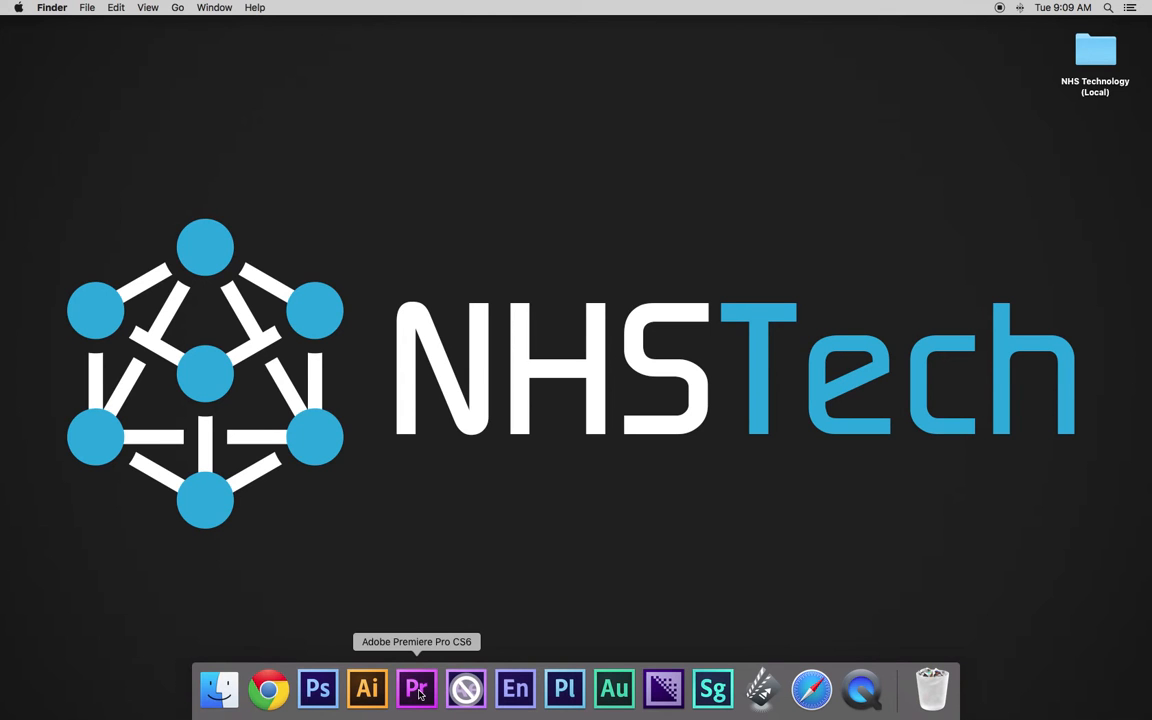
pyautogui.moveTo(437, 444)
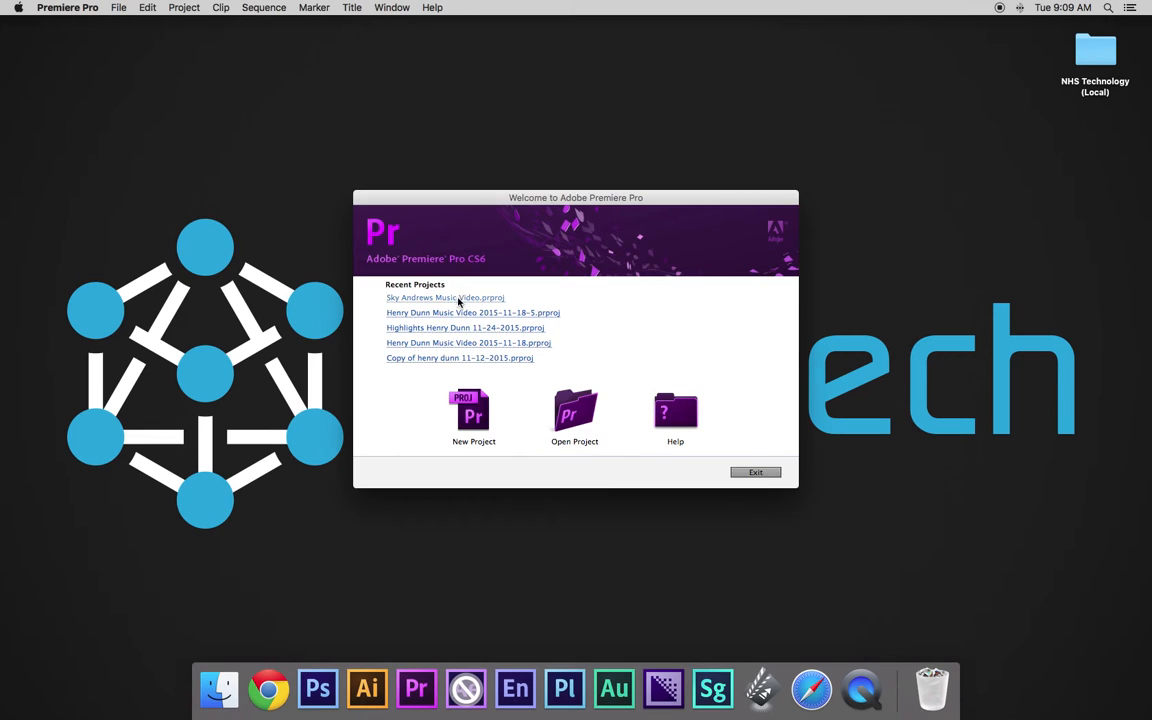
# Open Sky Andrews Music Video.prproj from the Welcome screen's Recent Projects list
pyautogui.click(445, 297)
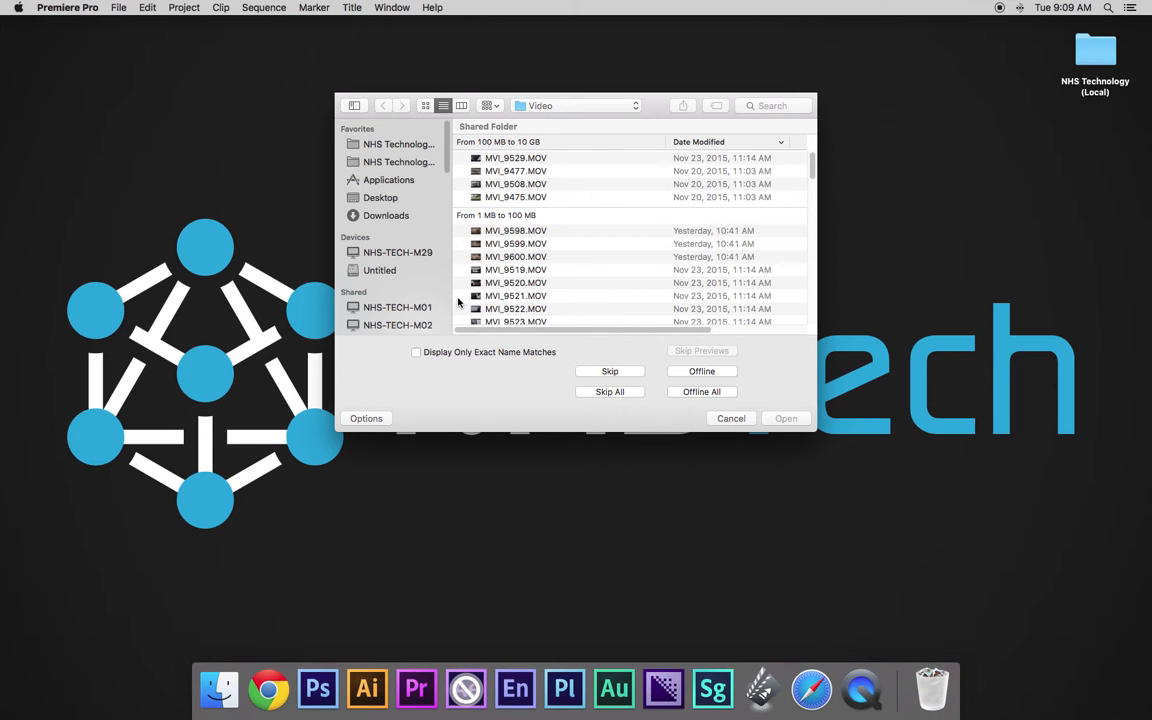
pyautogui.moveTo(513, 307)
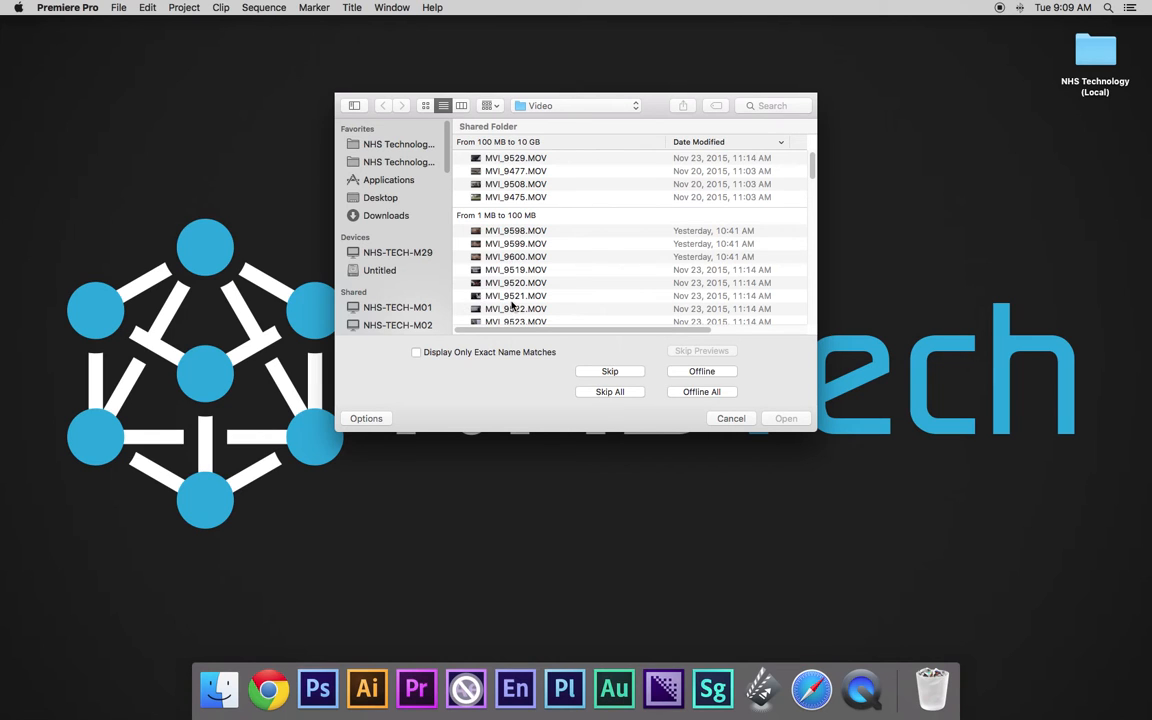
pyautogui.moveTo(531, 240)
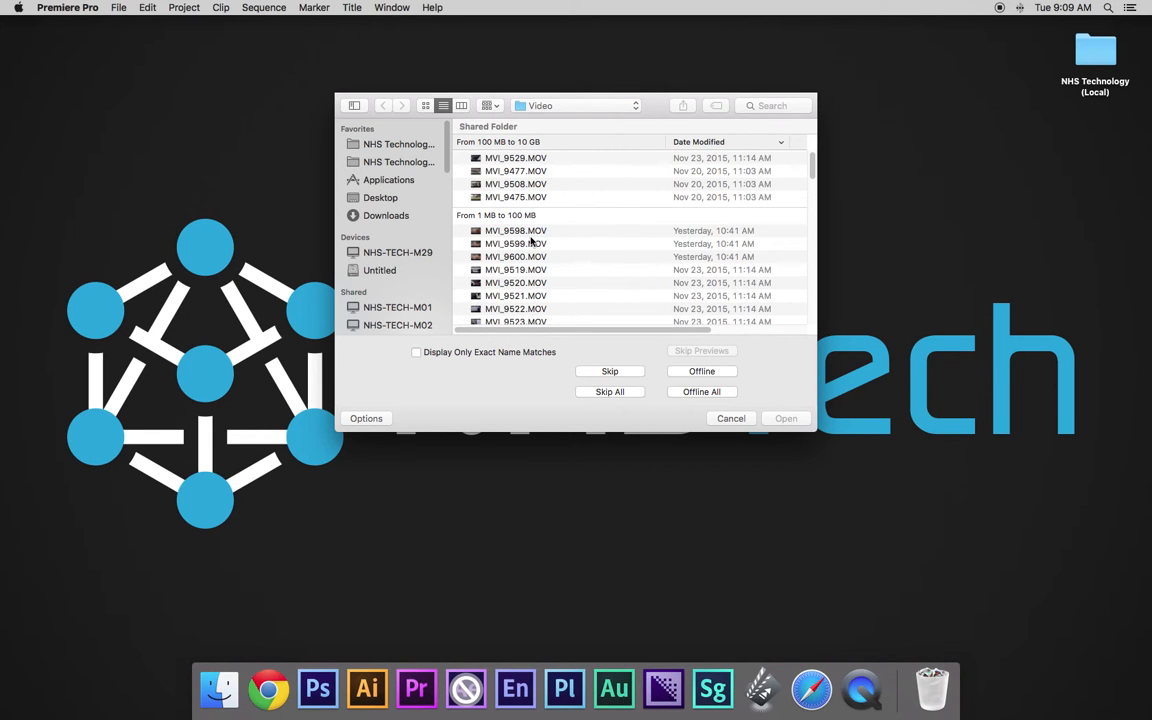
# In the Locate file dialog, enable Display Only Exact Name Matches, then Skip All
pyautogui.scroll(-3)
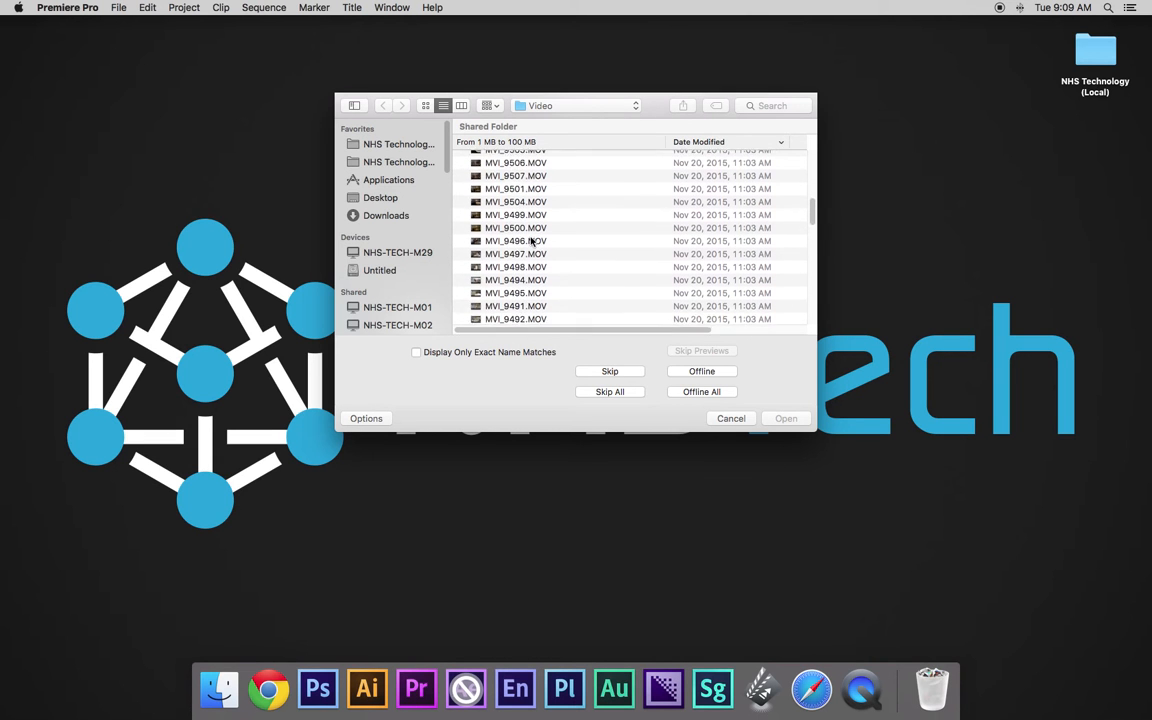
pyautogui.scroll(-3)
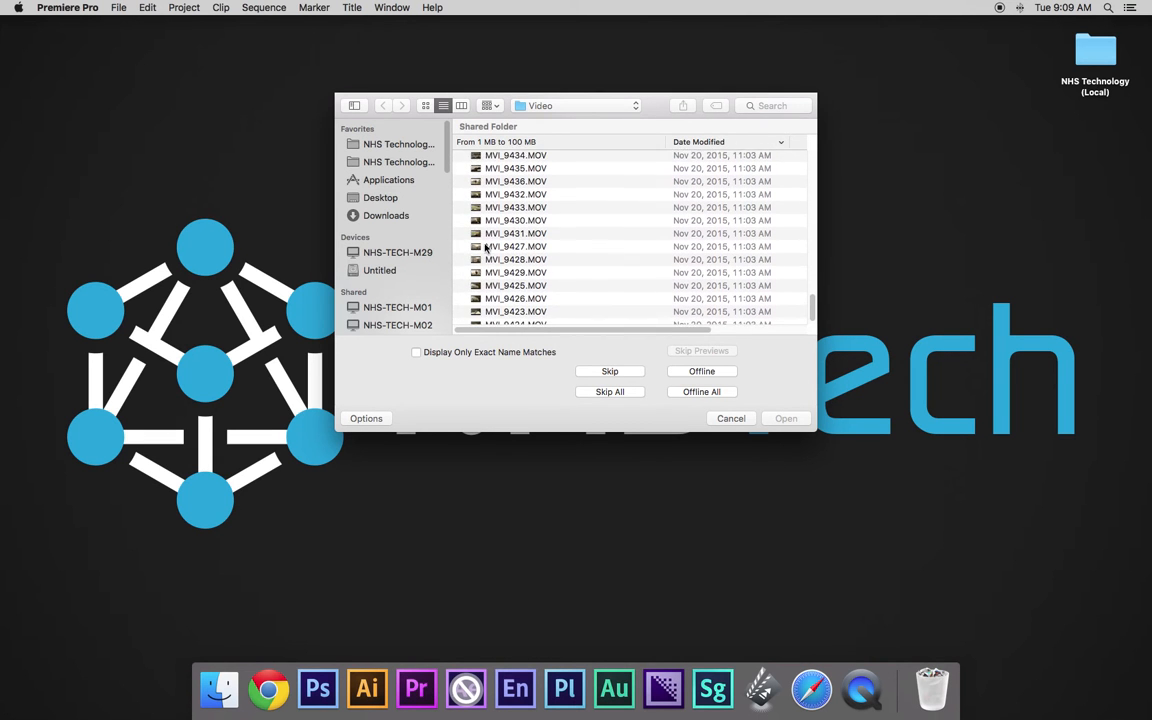
pyautogui.click(416, 352)
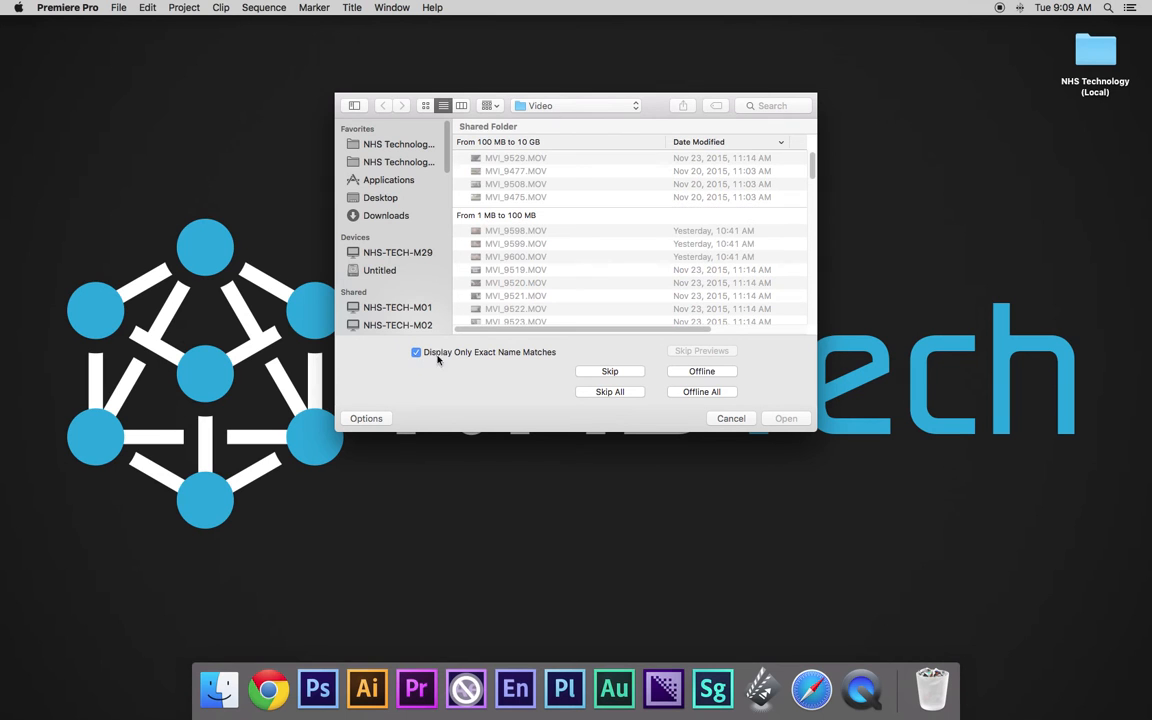
pyautogui.scroll(-3)
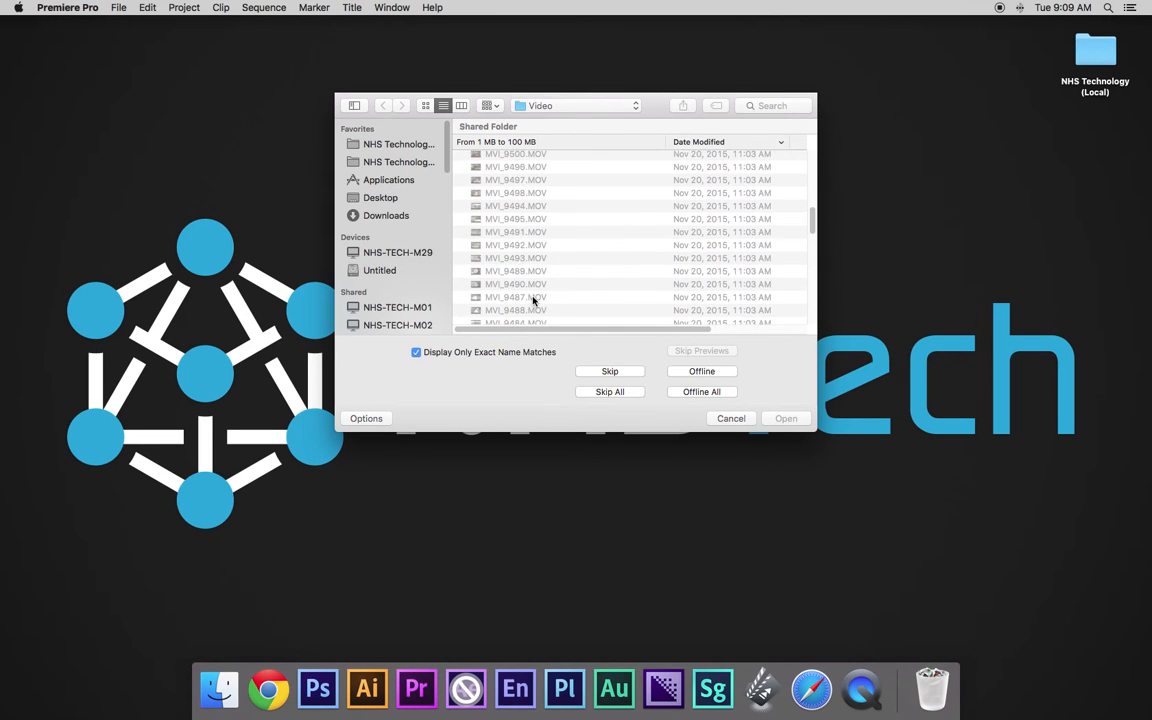
pyautogui.scroll(3)
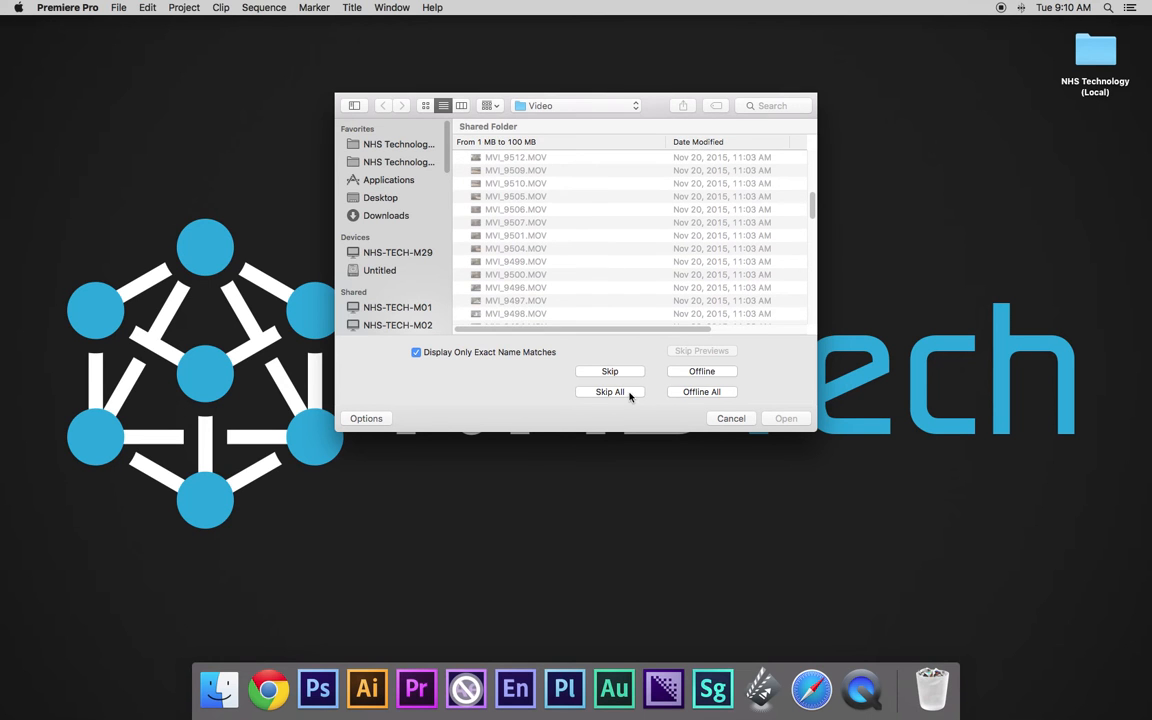
pyautogui.click(609, 391)
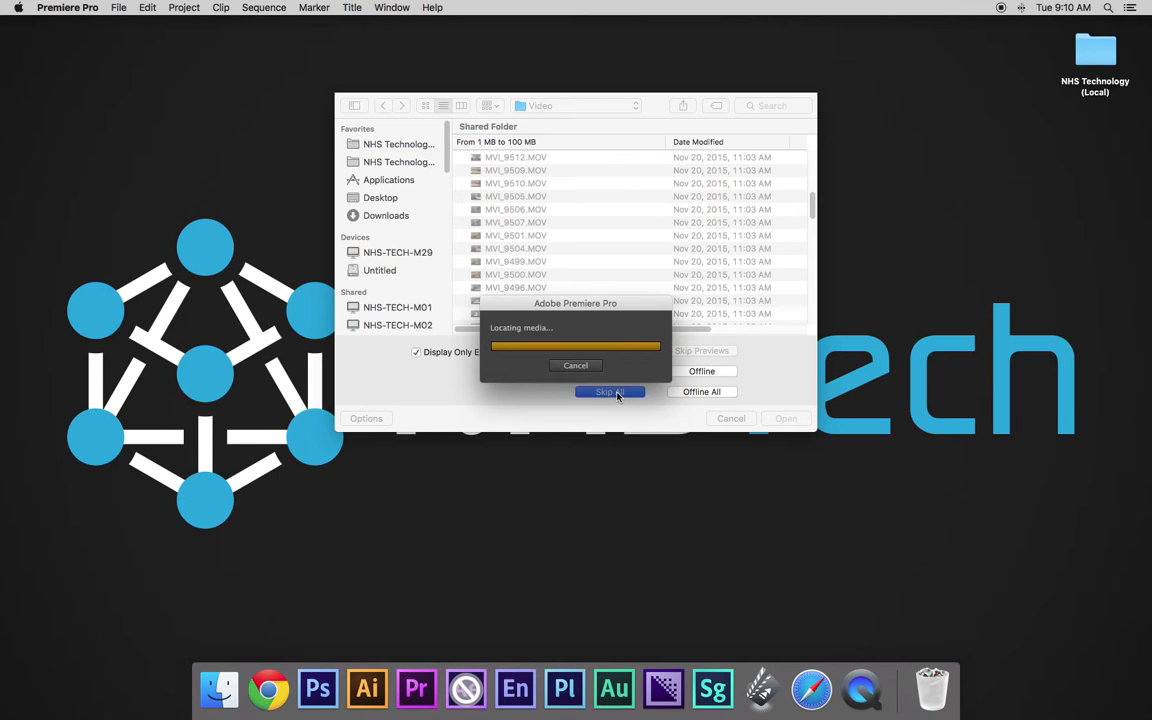
pyautogui.click(610, 391)
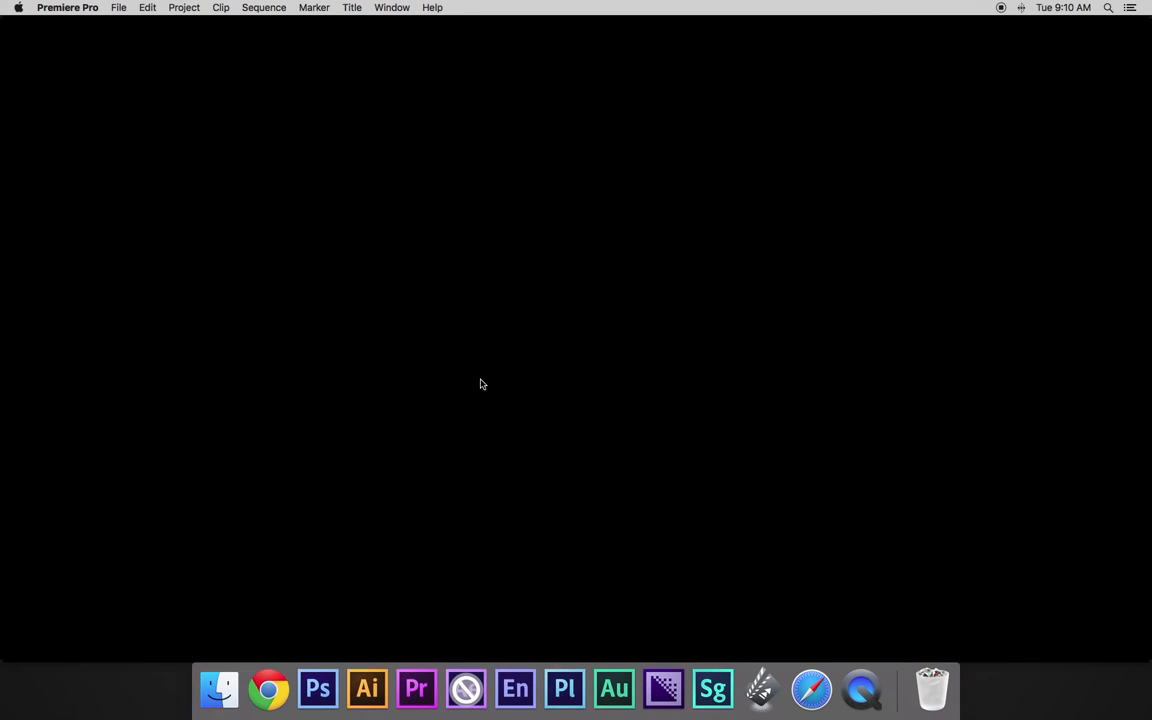
pyautogui.moveTo(330, 372)
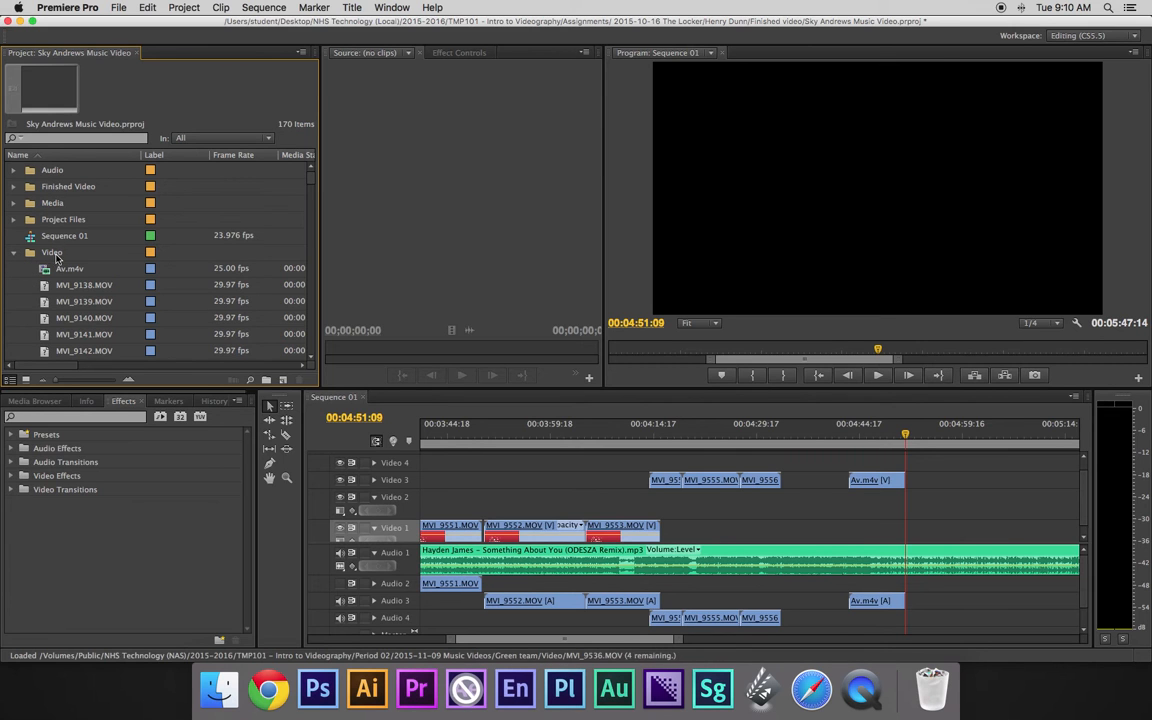
# Select the offline clip MVI_9138.MOV in the Project panel's Video folder
pyautogui.click(15, 170)
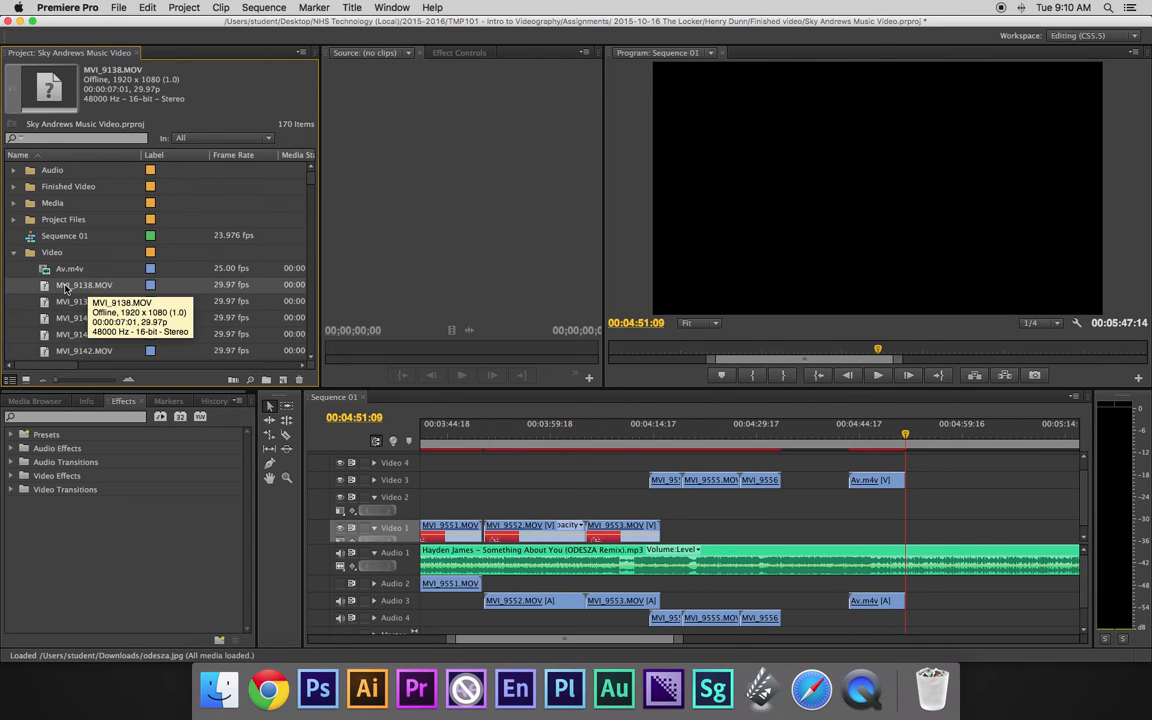
pyautogui.moveTo(62, 301)
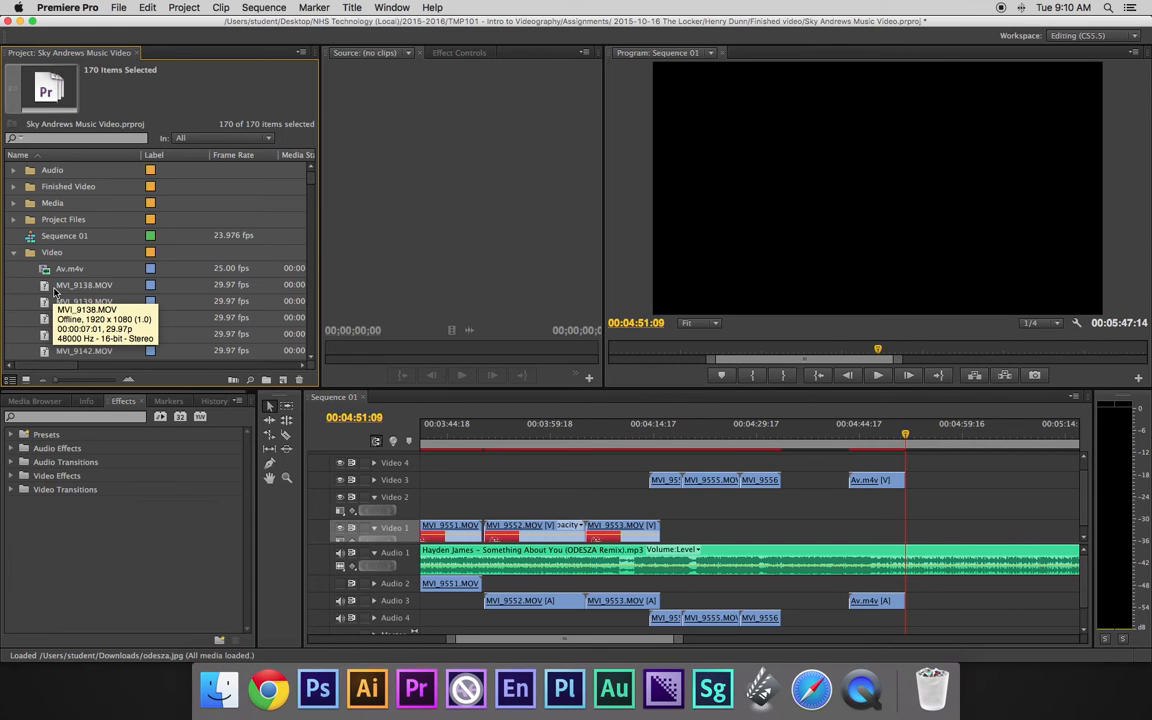
pyautogui.moveTo(64, 287)
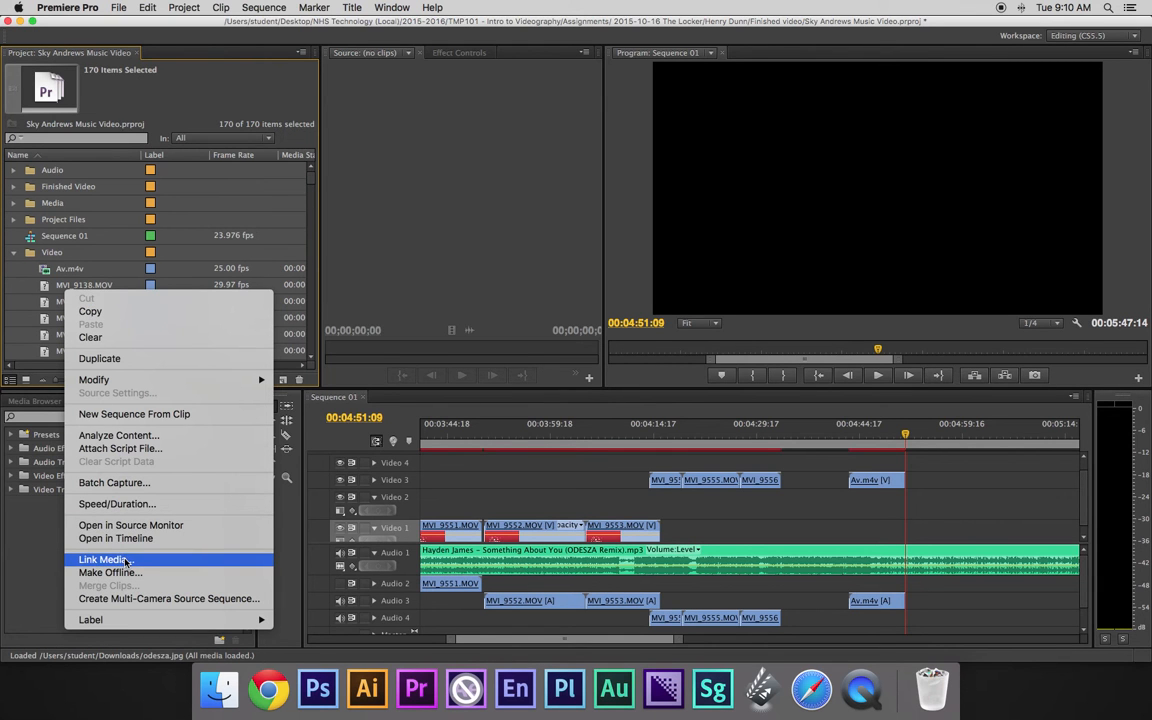
pyautogui.click(103, 559)
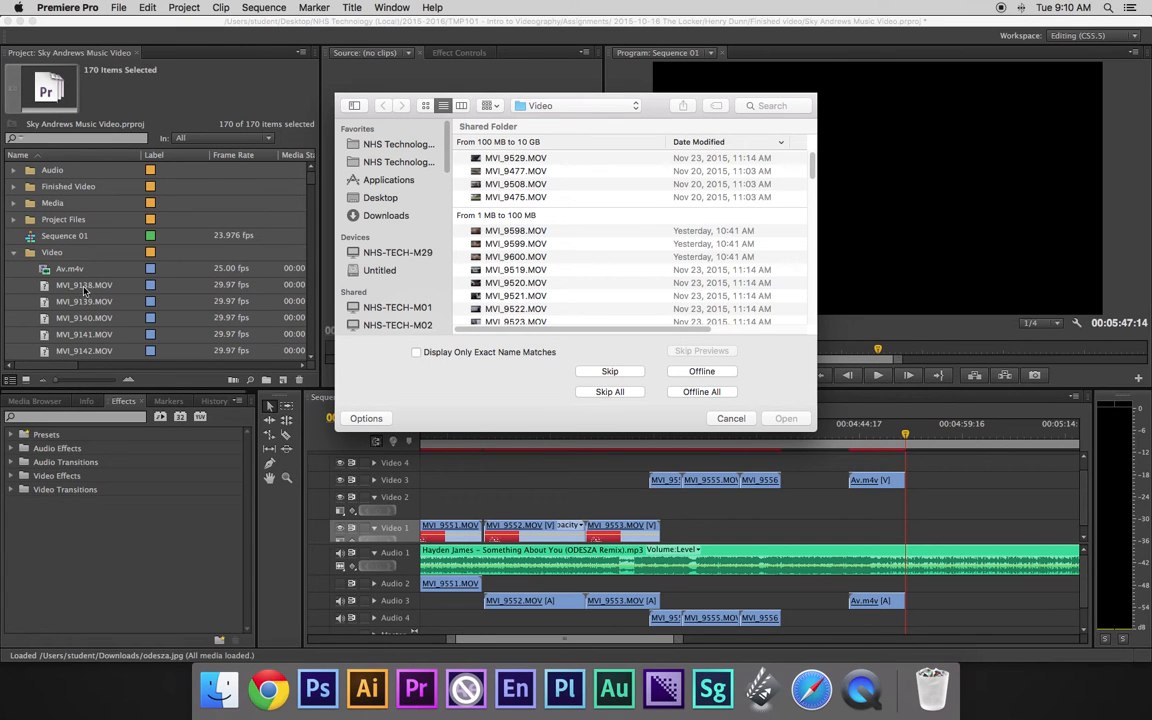
pyautogui.click(416, 352)
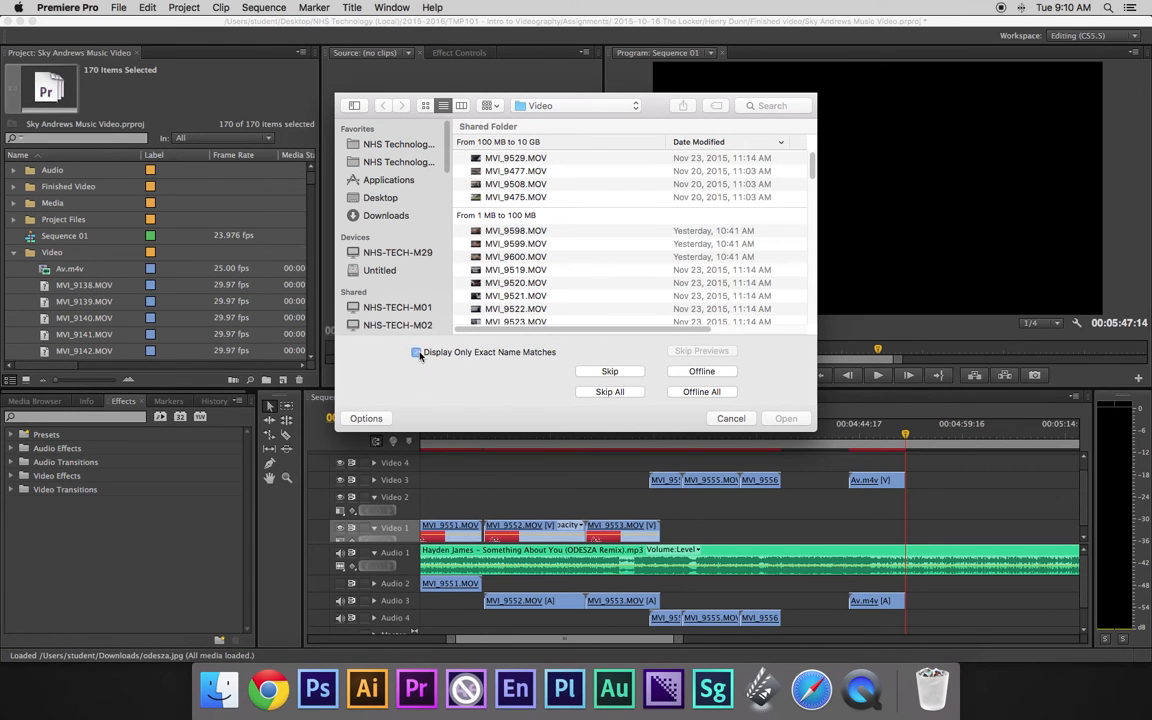
pyautogui.click(416, 351)
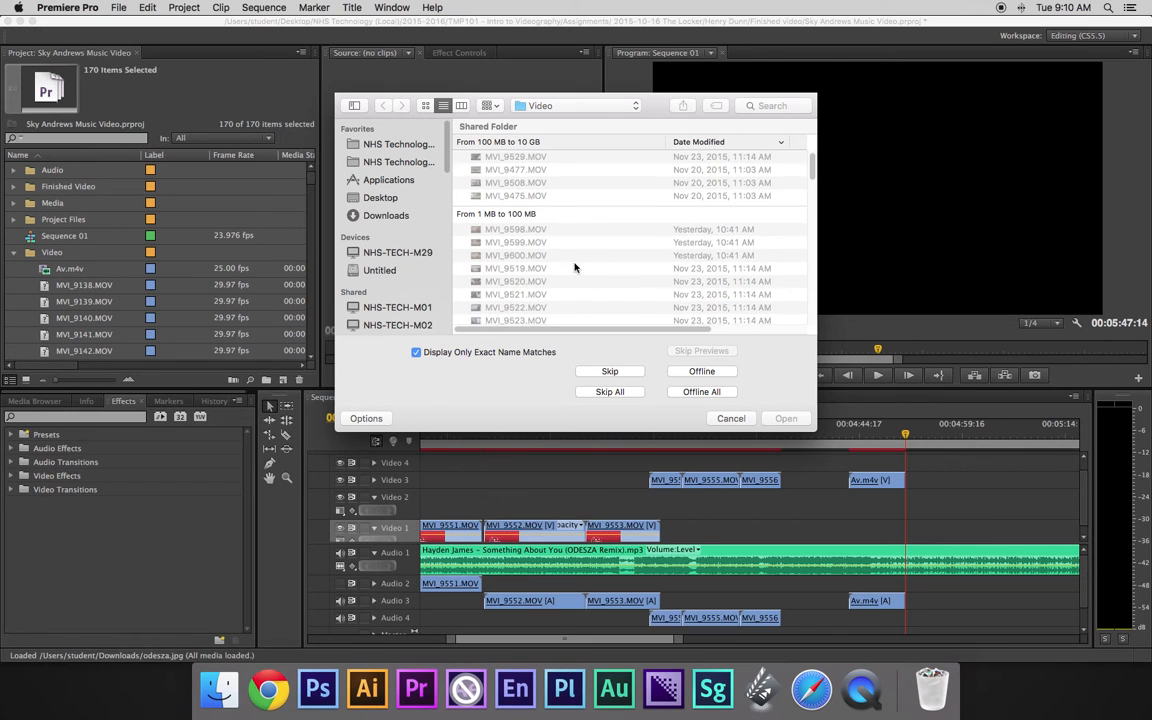
pyautogui.scroll(-3)
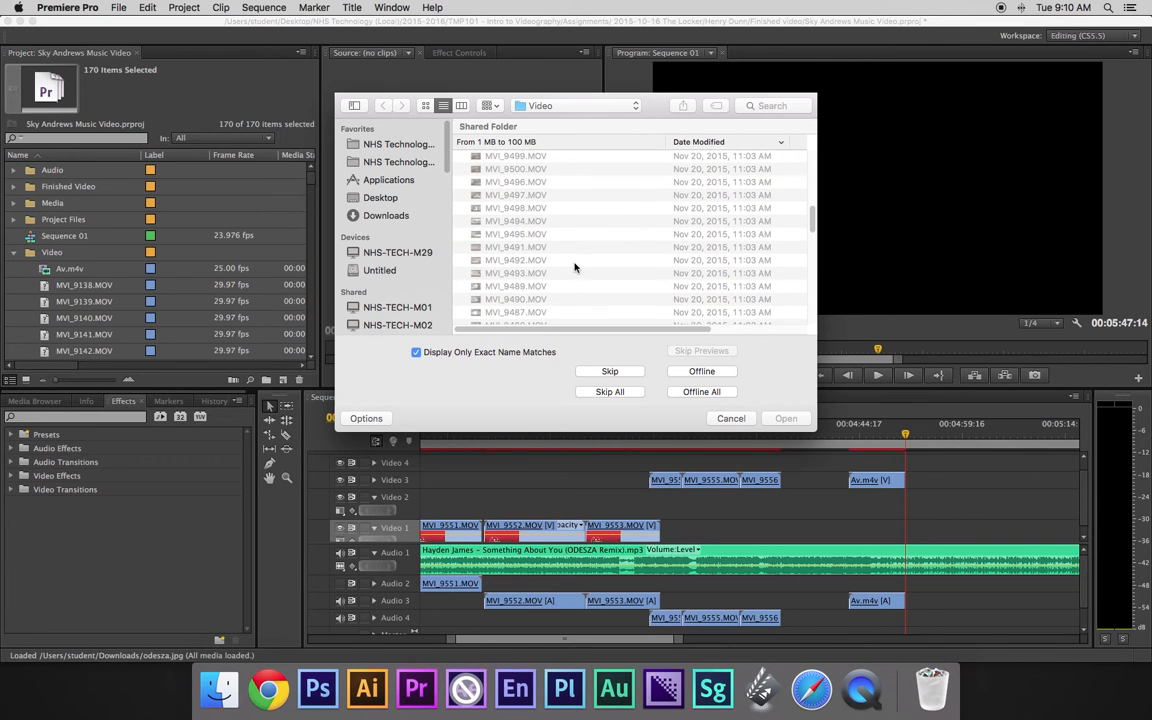
pyautogui.scroll(-3)
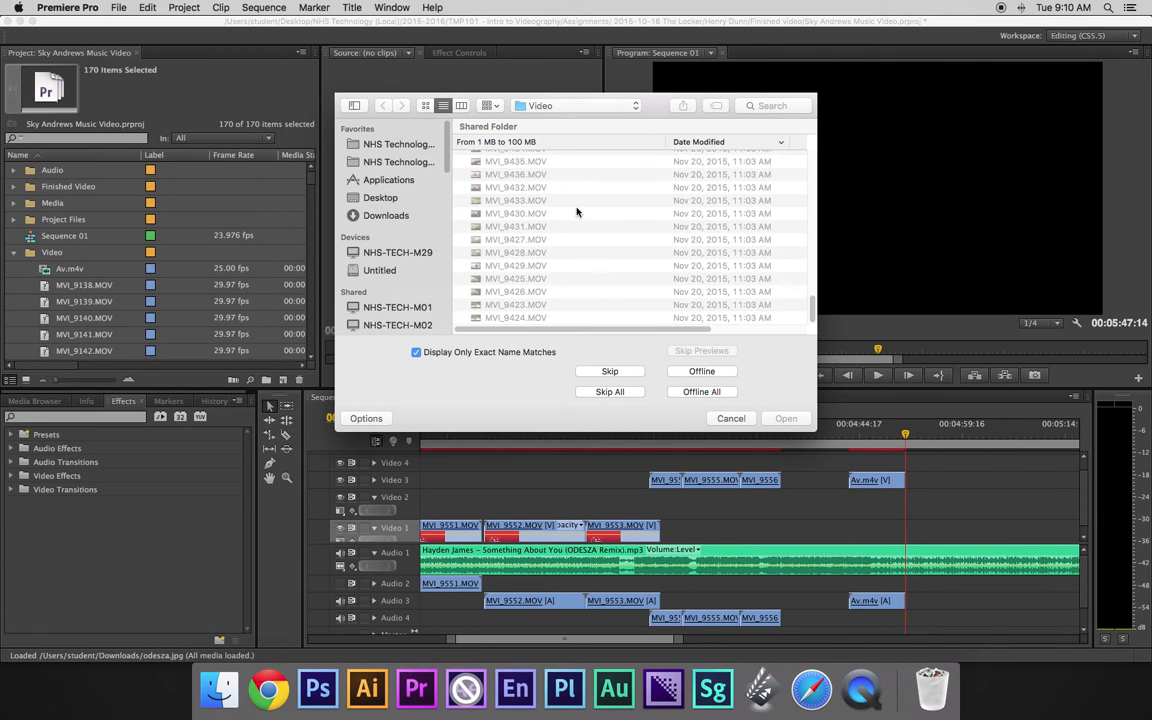
pyautogui.moveTo(541, 180)
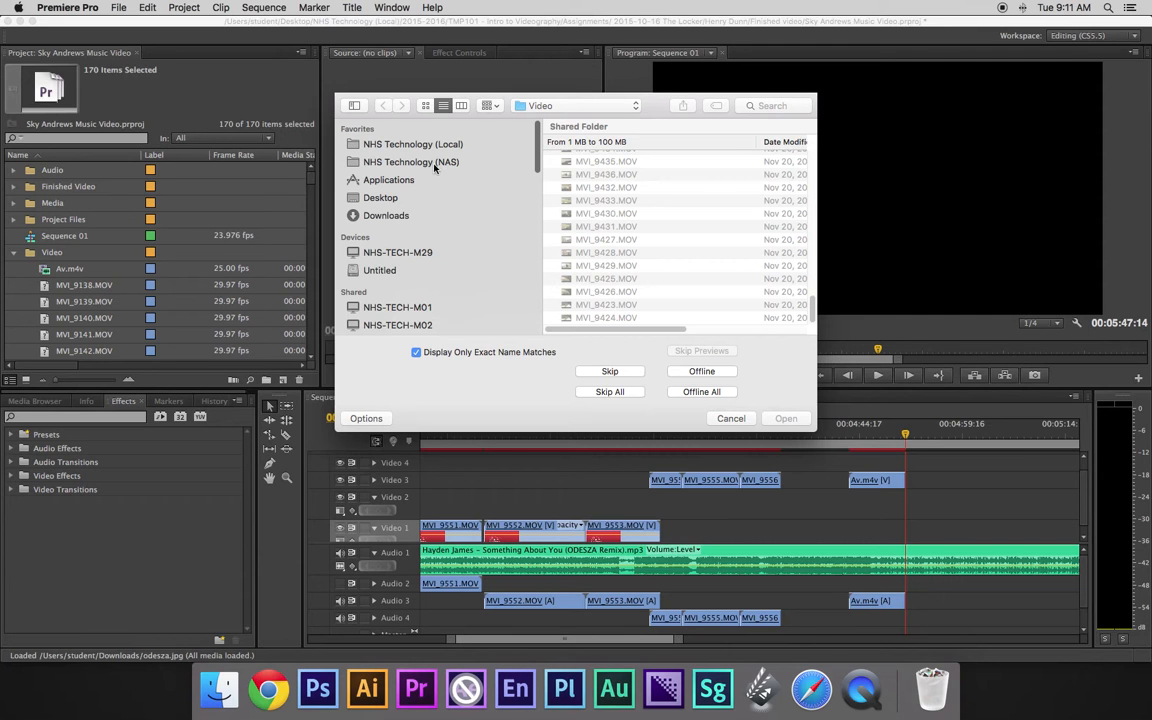
# Browse NHS Technology (NAS) to TMP101 > Period 02 > 2015-11-09 Music Videos > Green team > Video
pyautogui.click(410, 161)
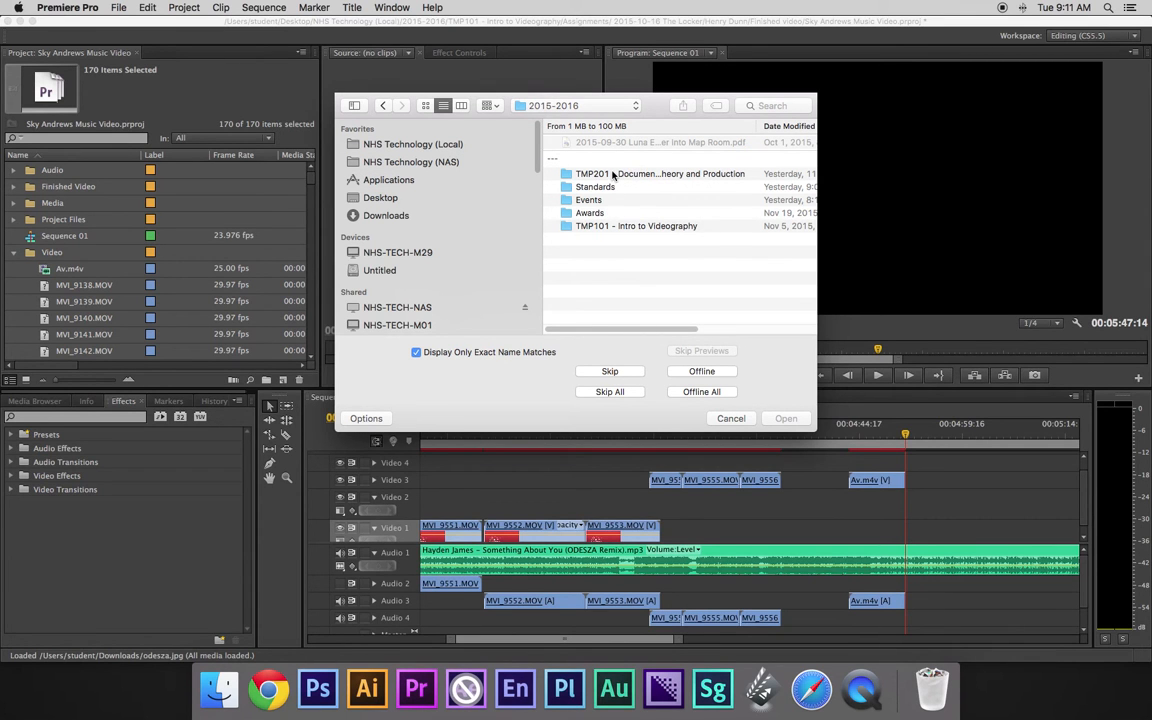
pyautogui.doubleClick(636, 225)
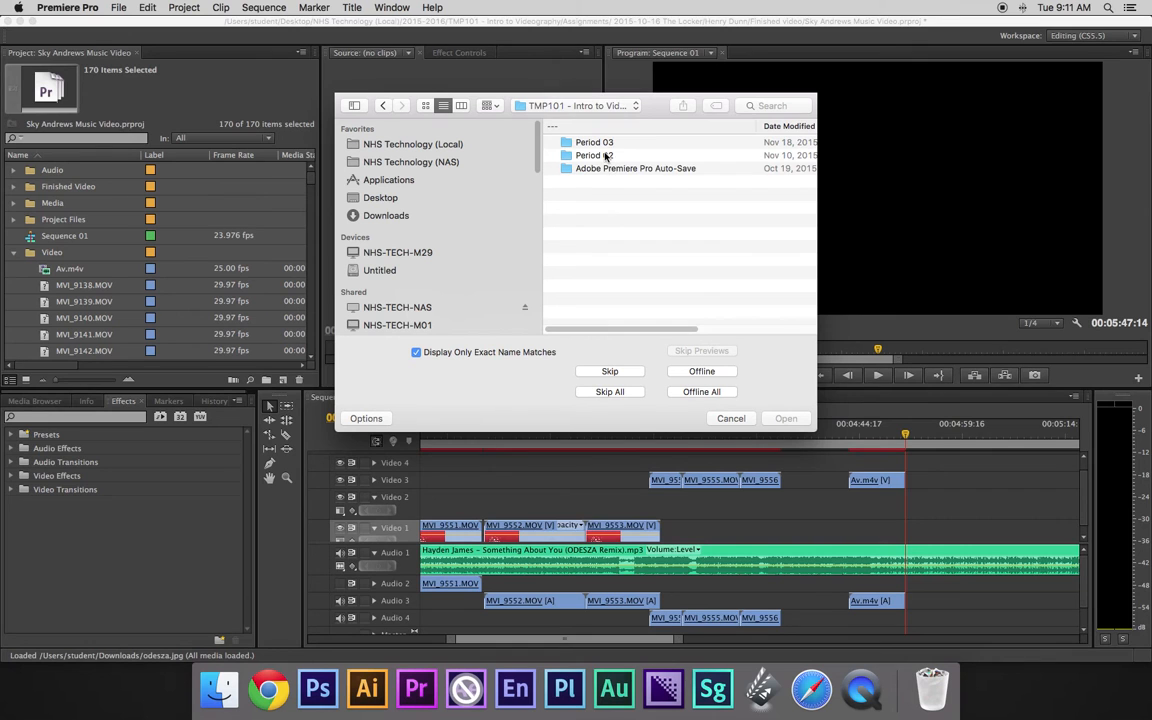
pyautogui.doubleClick(594, 155)
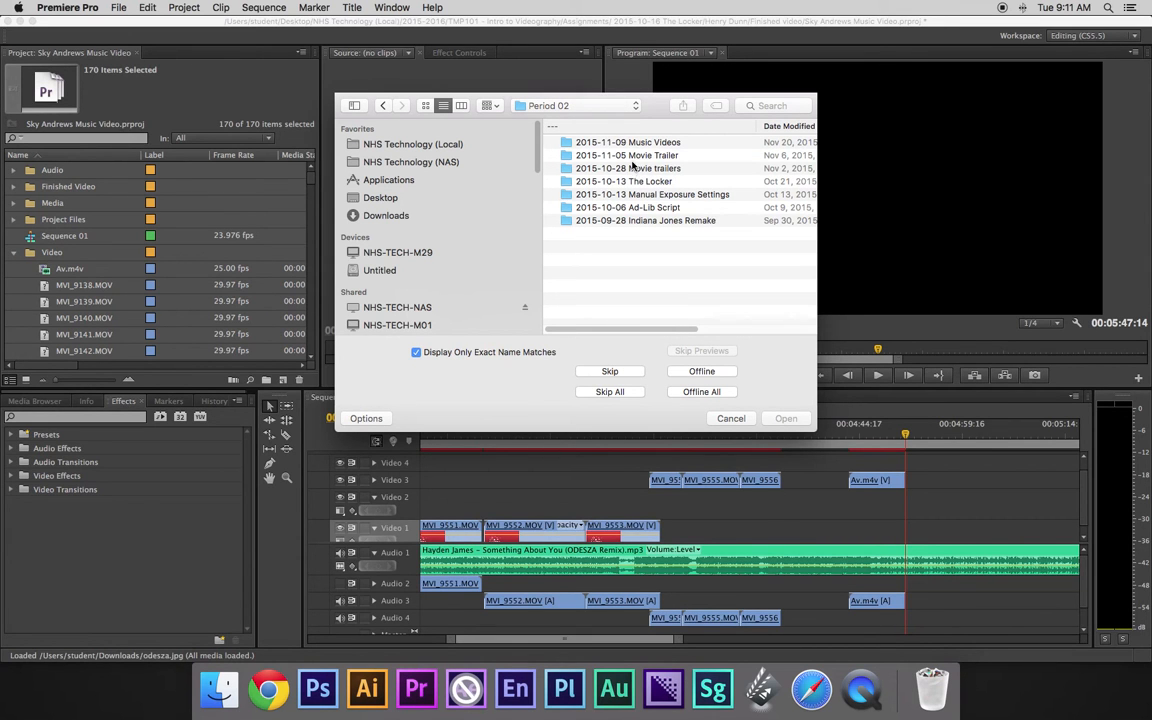
pyautogui.doubleClick(628, 142)
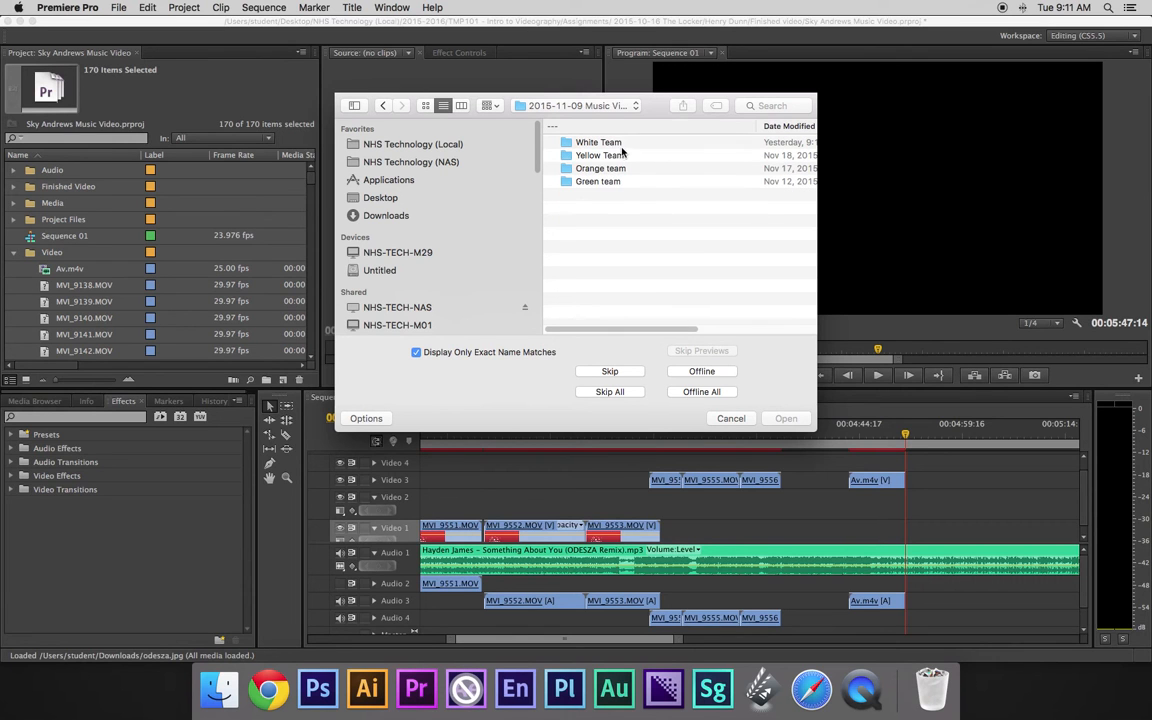
pyautogui.moveTo(600, 180)
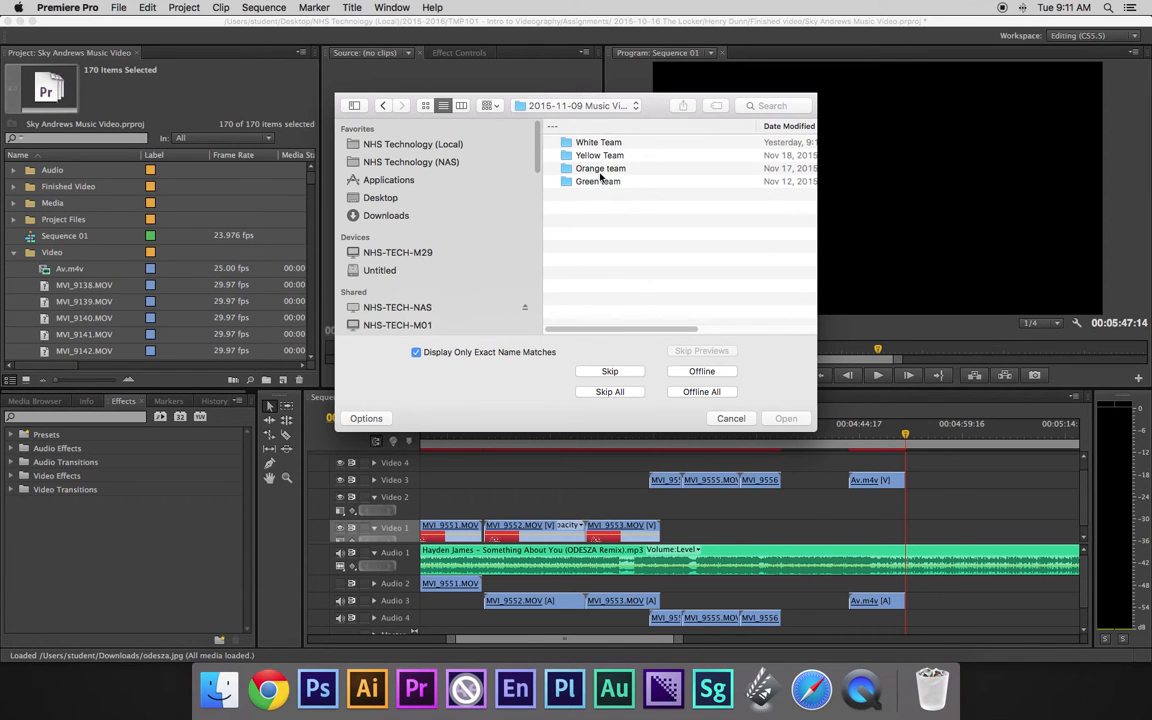
pyautogui.click(598, 181)
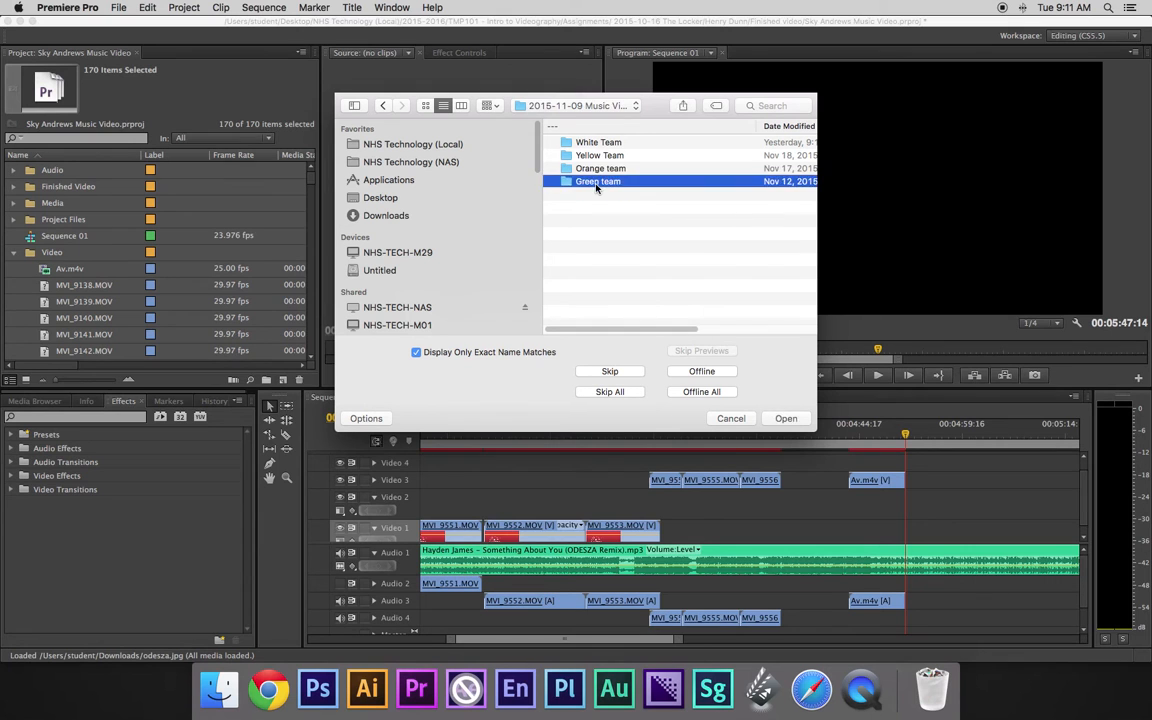
pyautogui.doubleClick(598, 181)
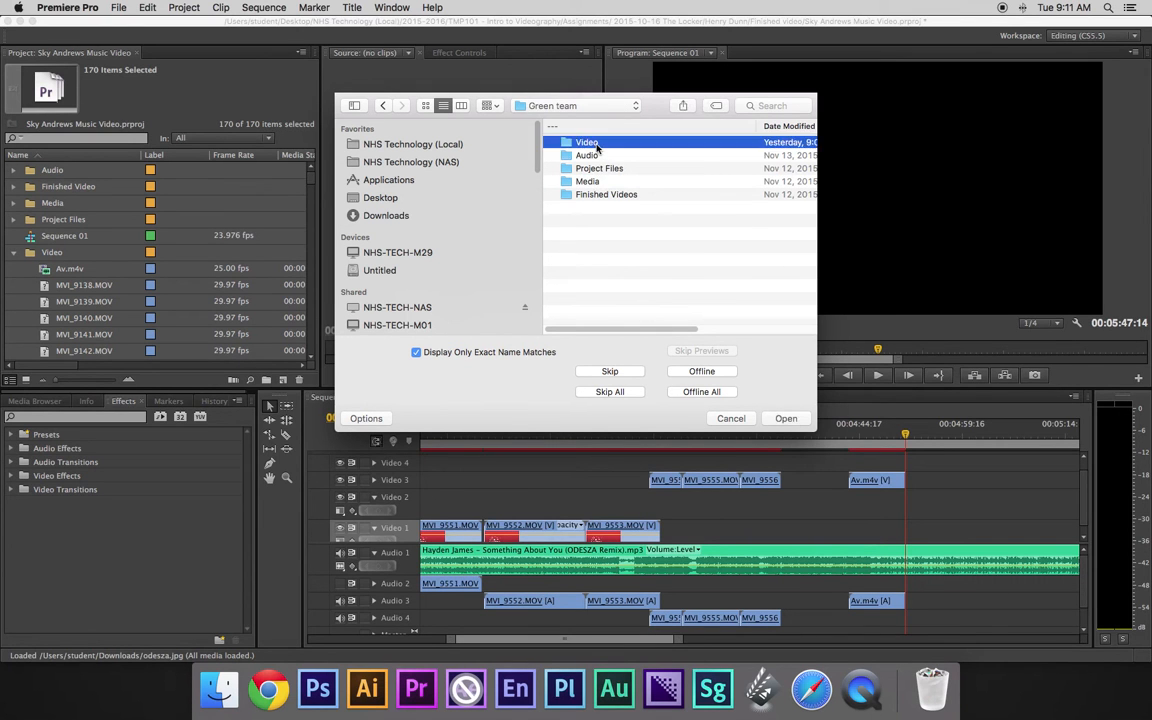
pyautogui.doubleClick(586, 142)
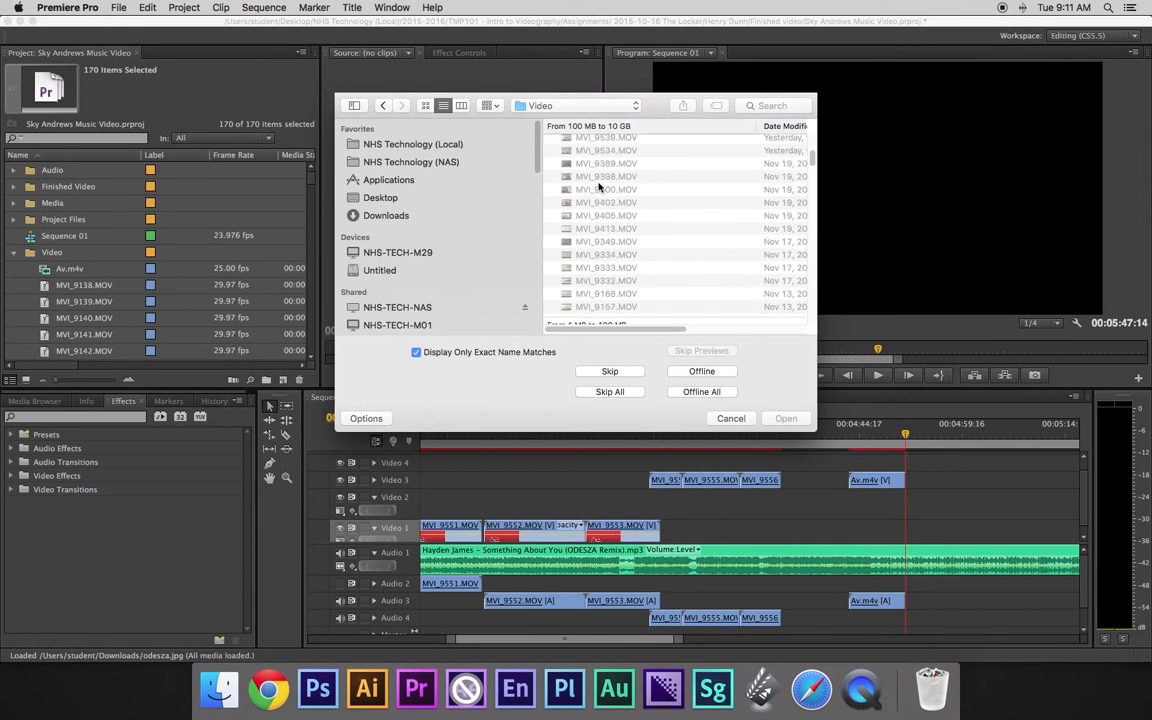
# Find MVI_9138.MOV in the Green team's Video folder and open it to relink
pyautogui.scroll(3)
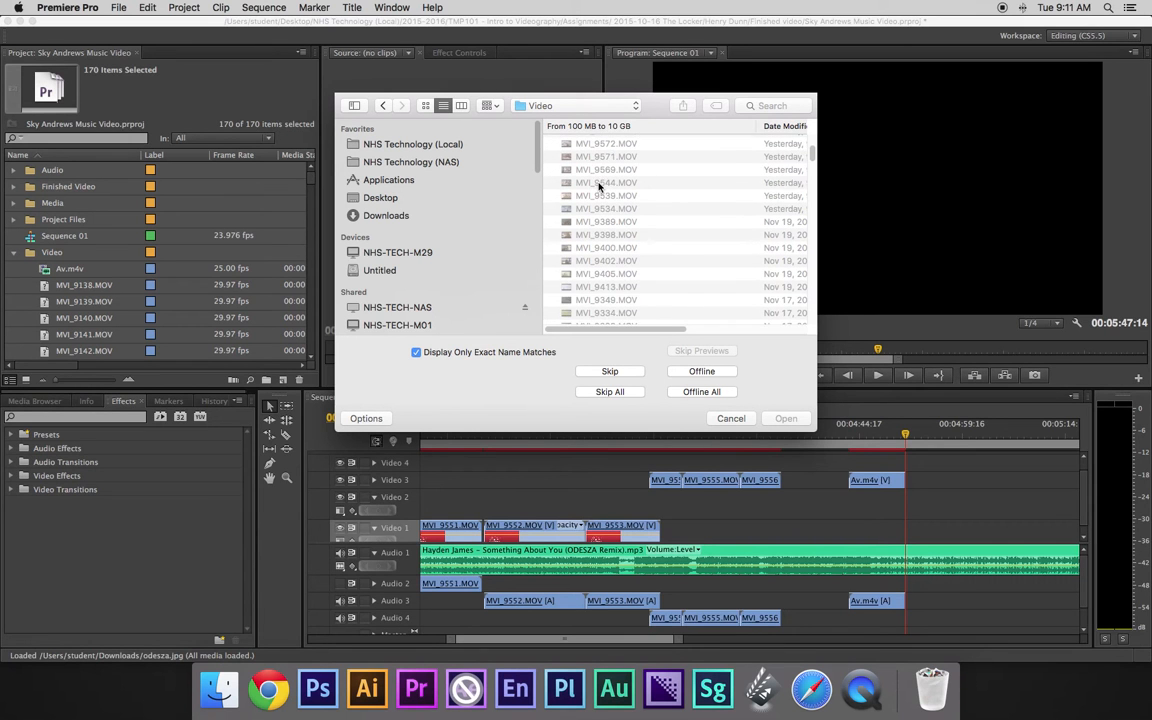
pyautogui.scroll(-3)
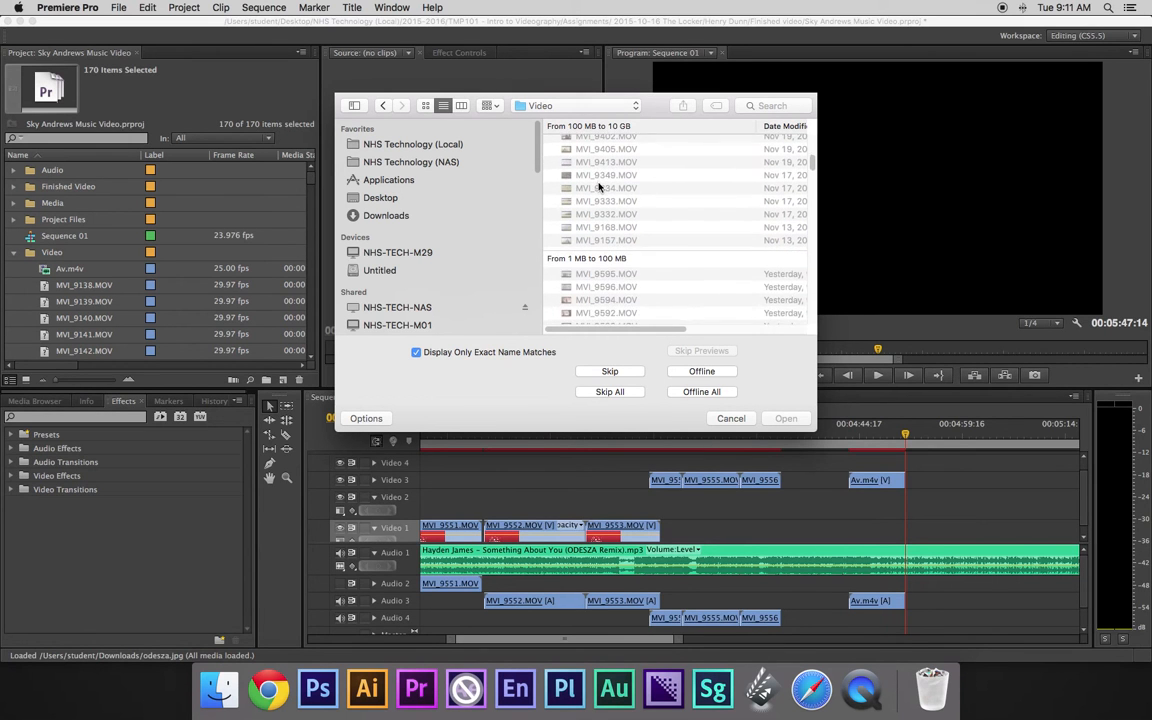
pyautogui.scroll(-3)
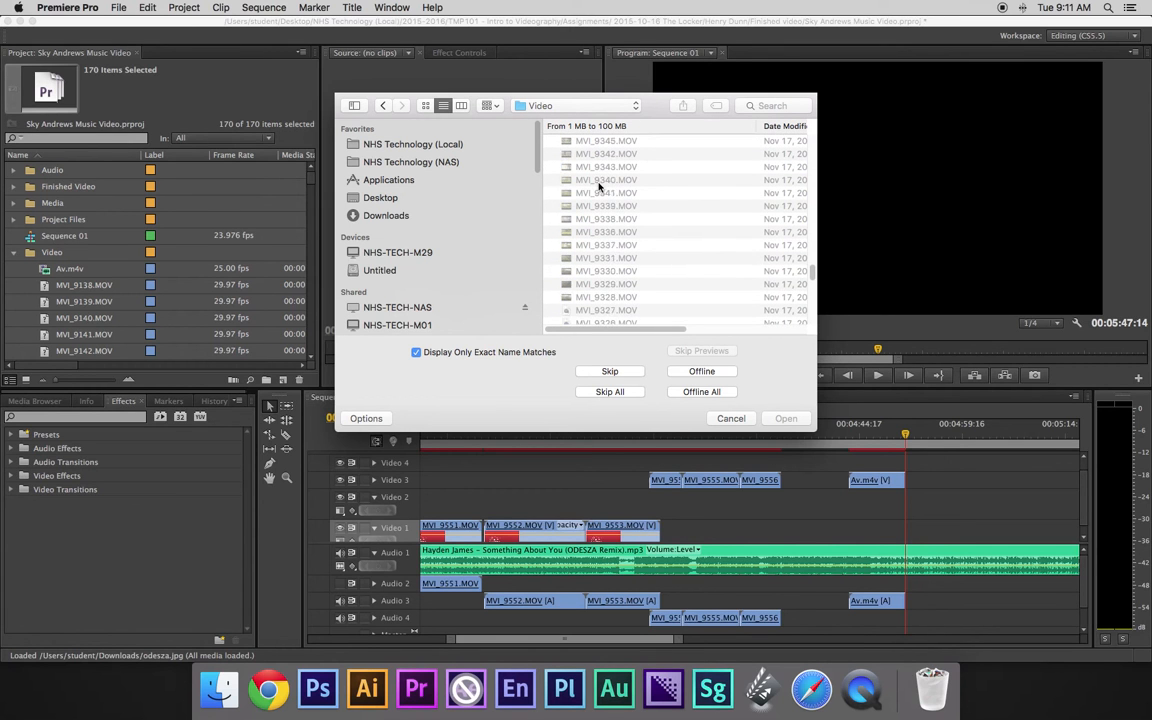
pyautogui.scroll(-3)
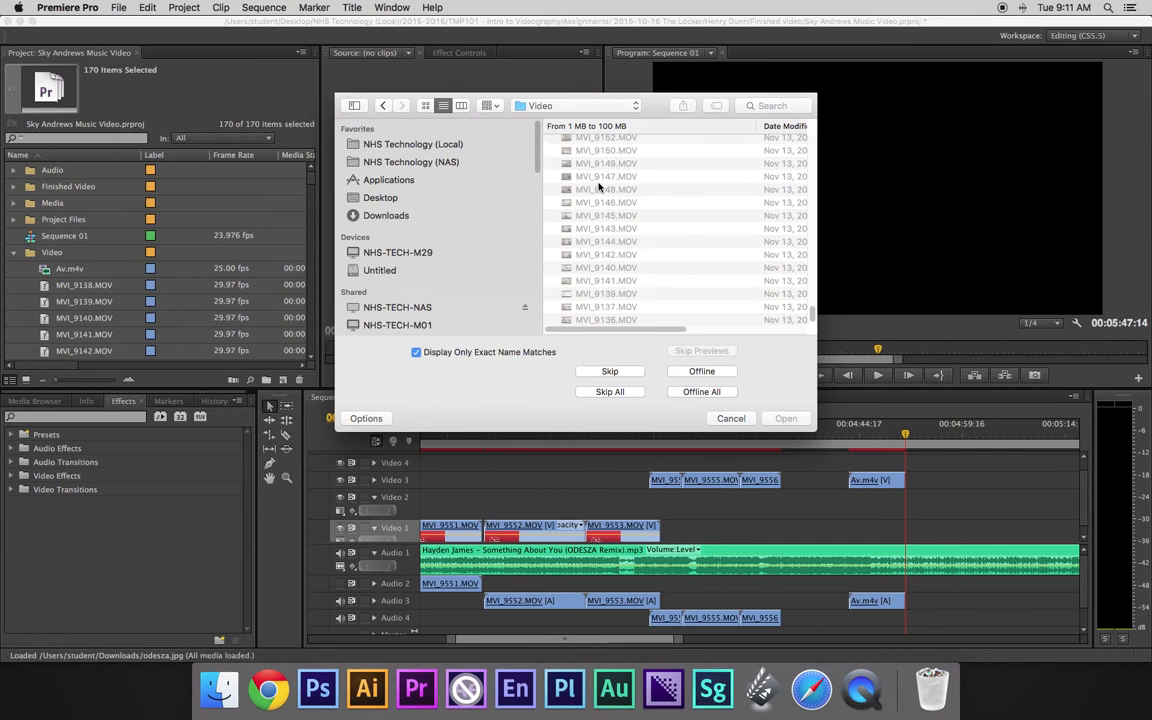
pyautogui.scroll(3)
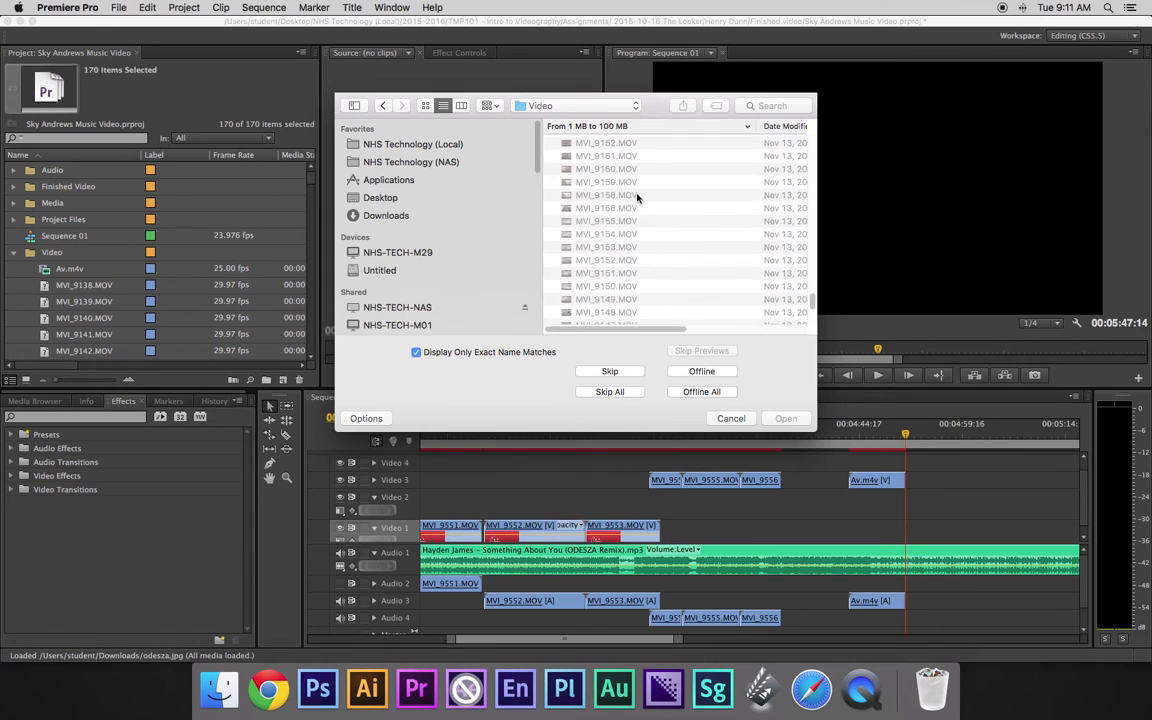
pyautogui.scroll(-3)
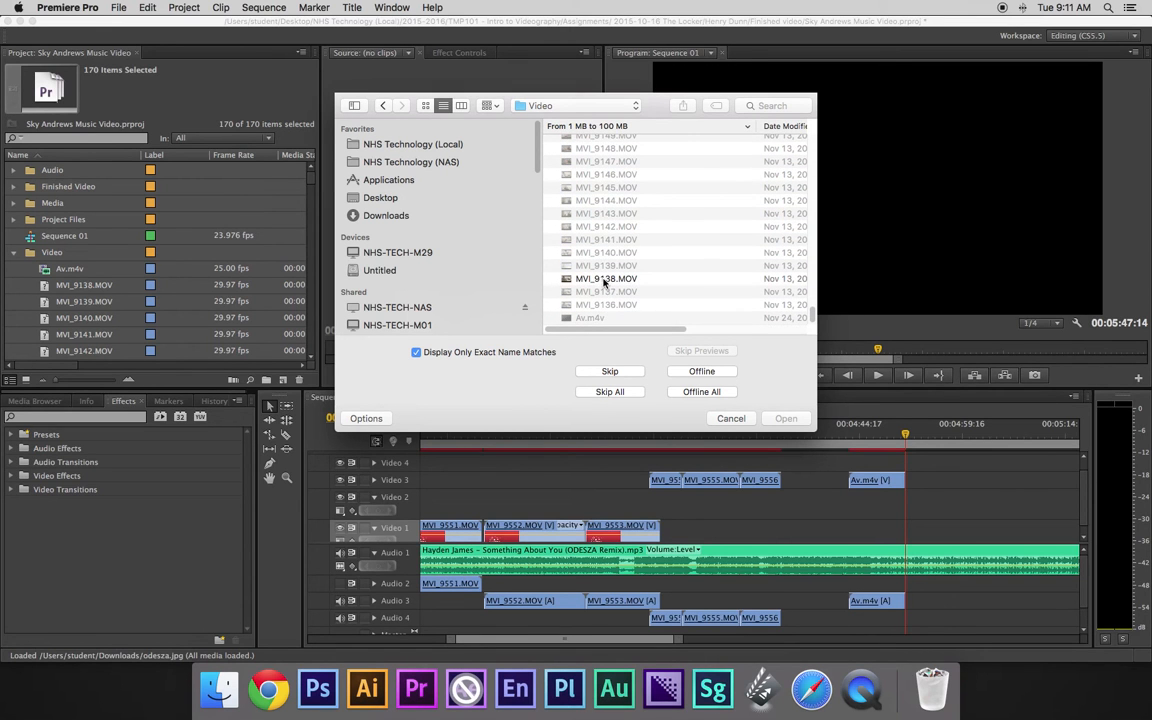
pyautogui.moveTo(85, 301)
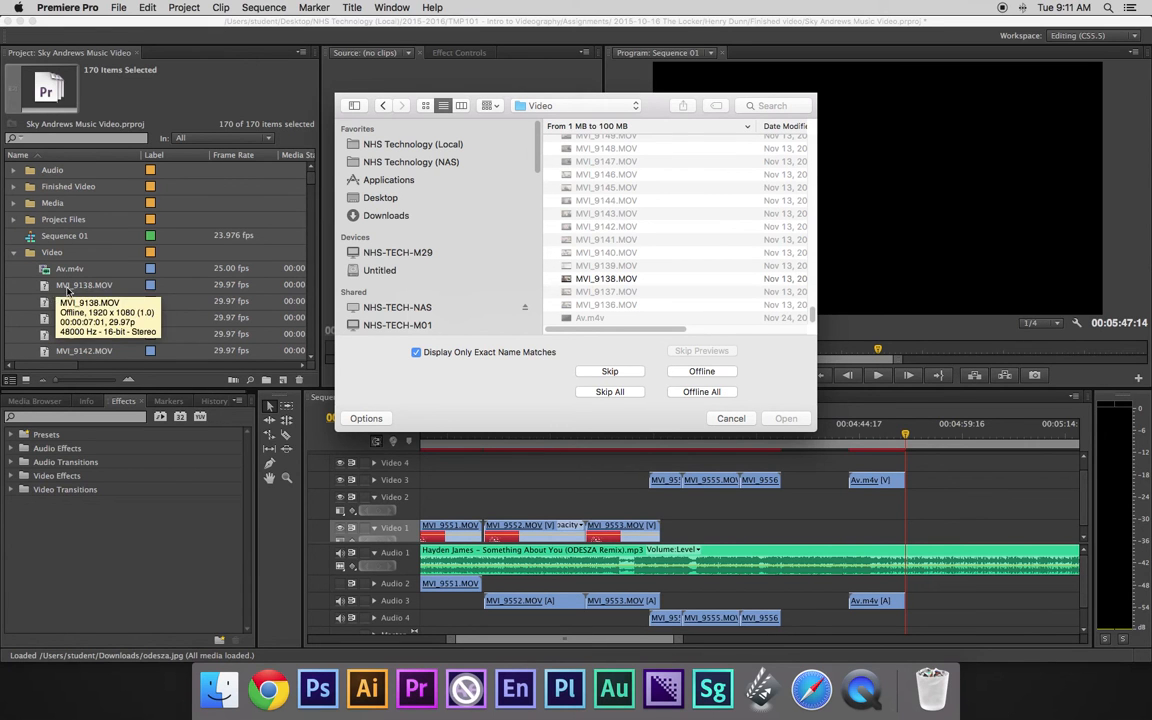
pyautogui.moveTo(550, 85)
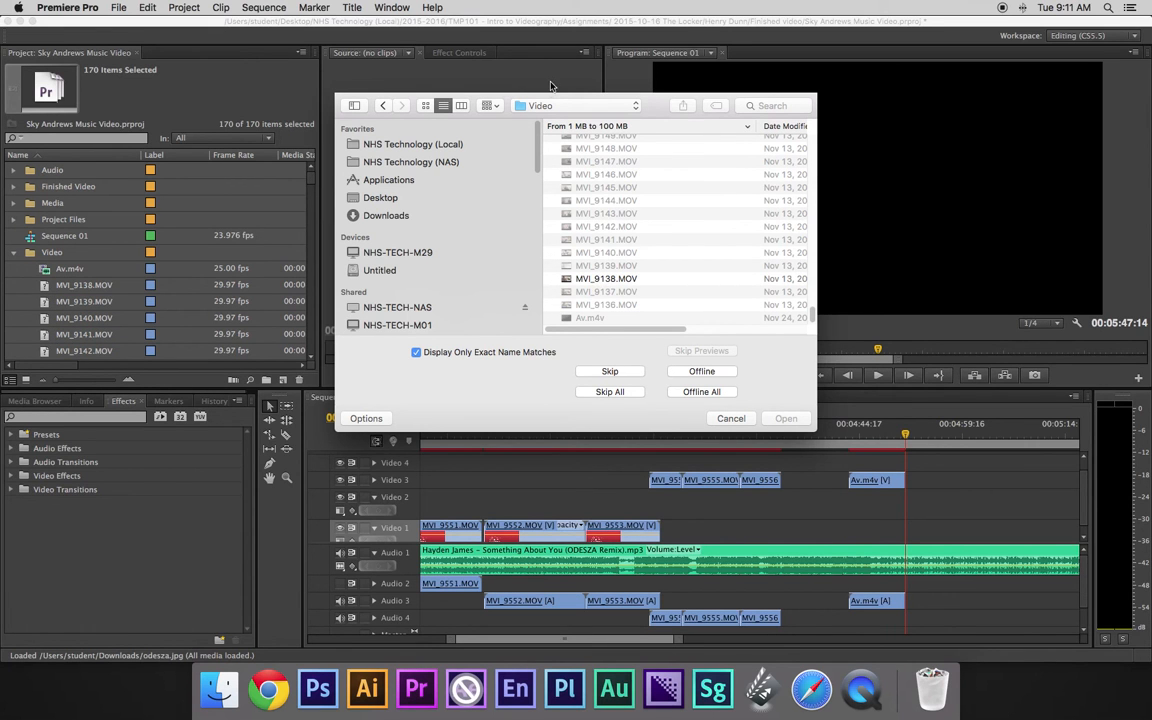
pyautogui.moveTo(627, 85)
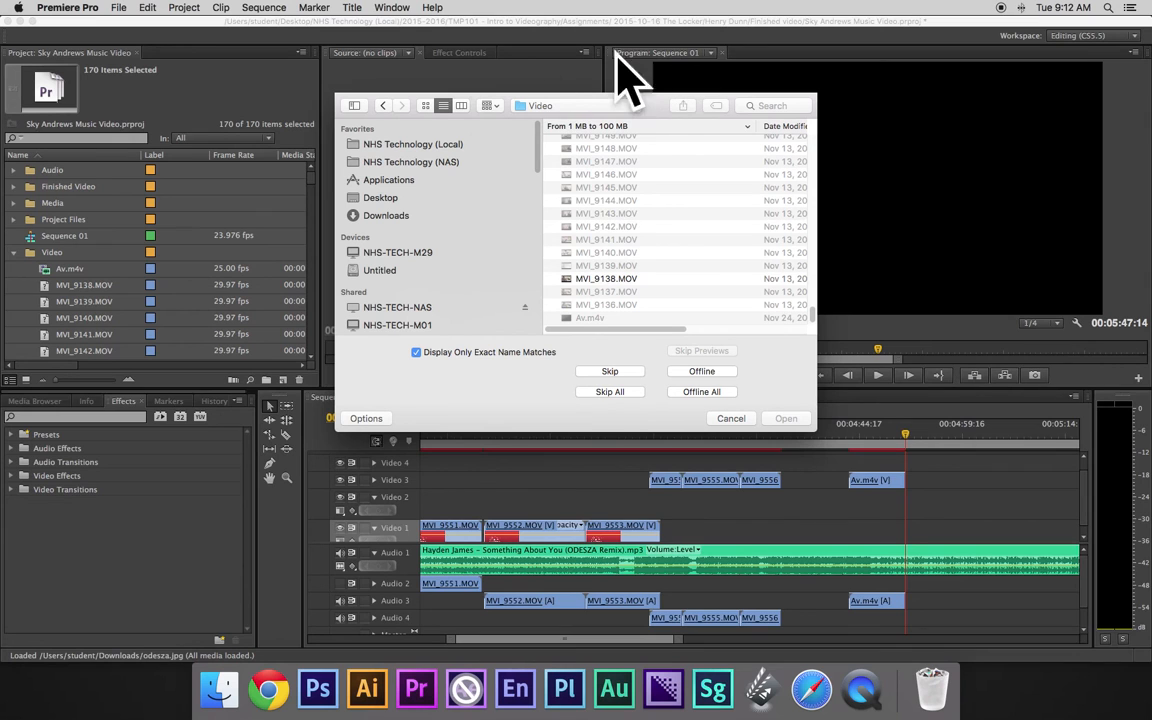
pyautogui.moveTo(575, 275)
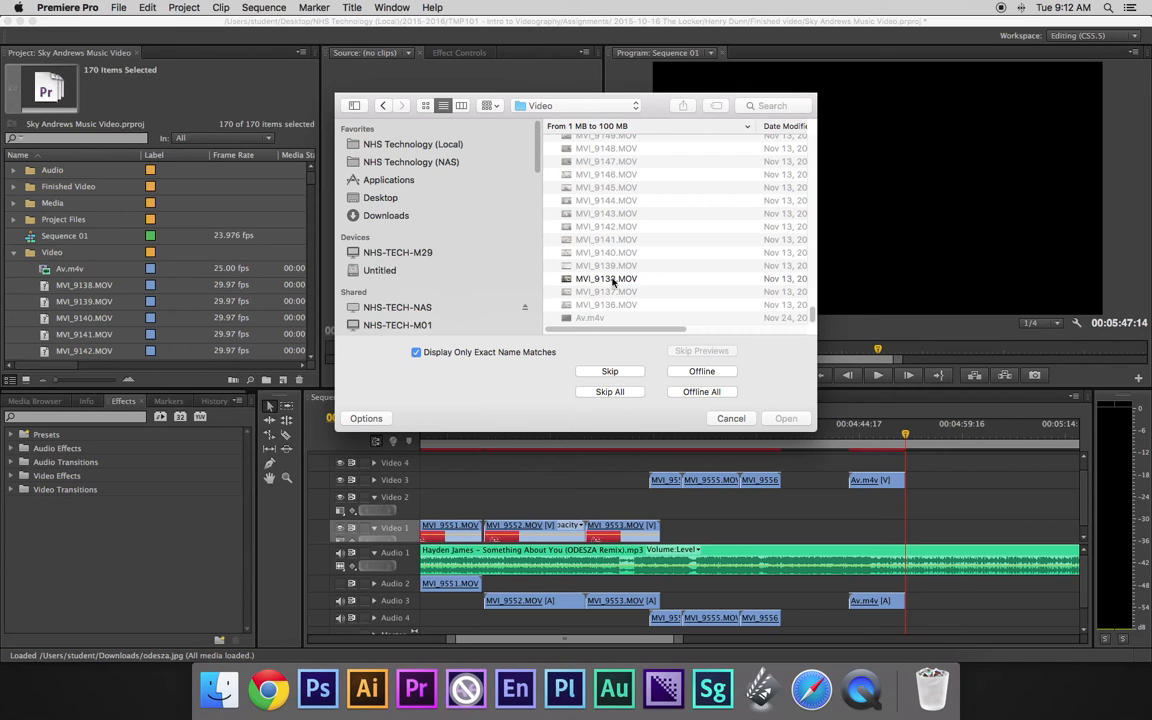
pyautogui.click(785, 418)
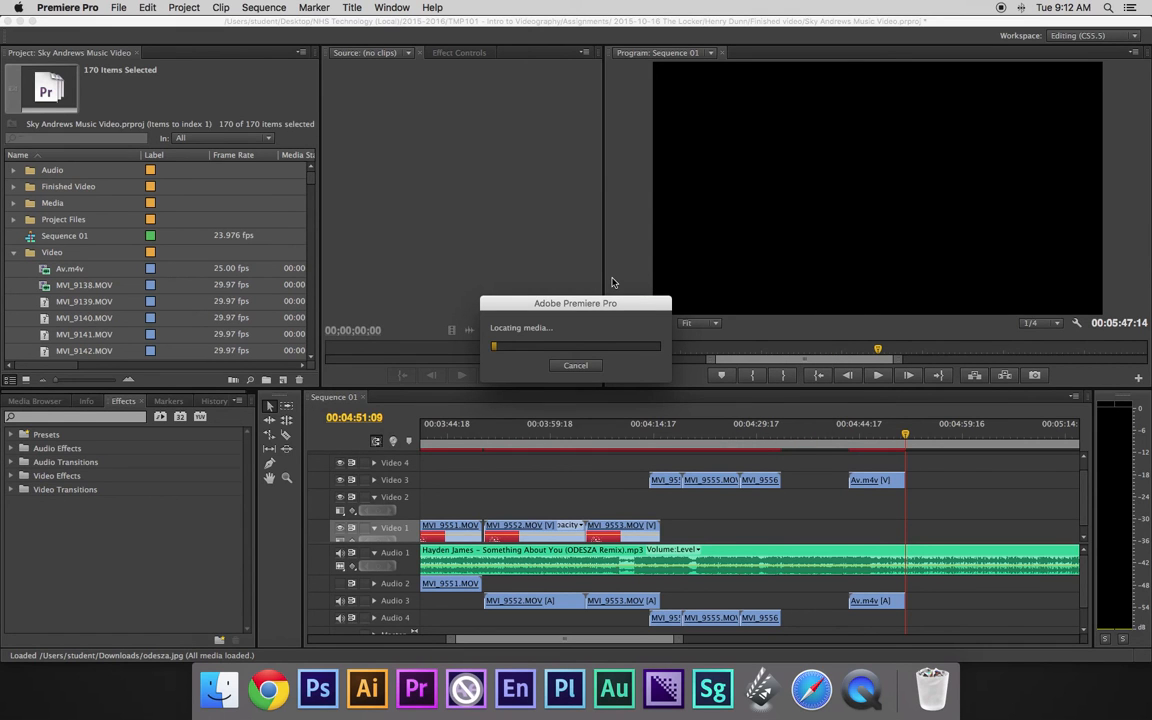